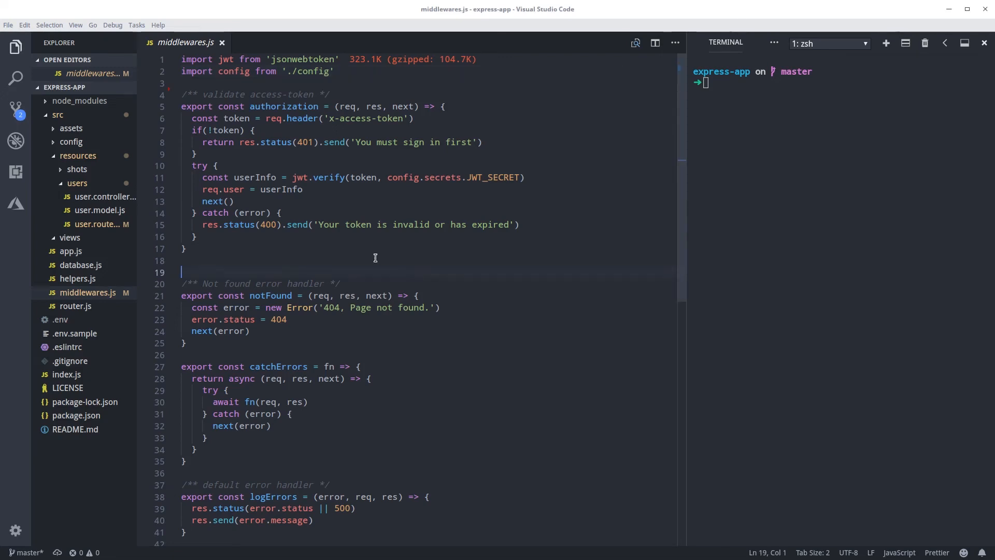
Review user.controller.js and user.model.js, then return to middlewares.js below the imports
double_click(282, 189)
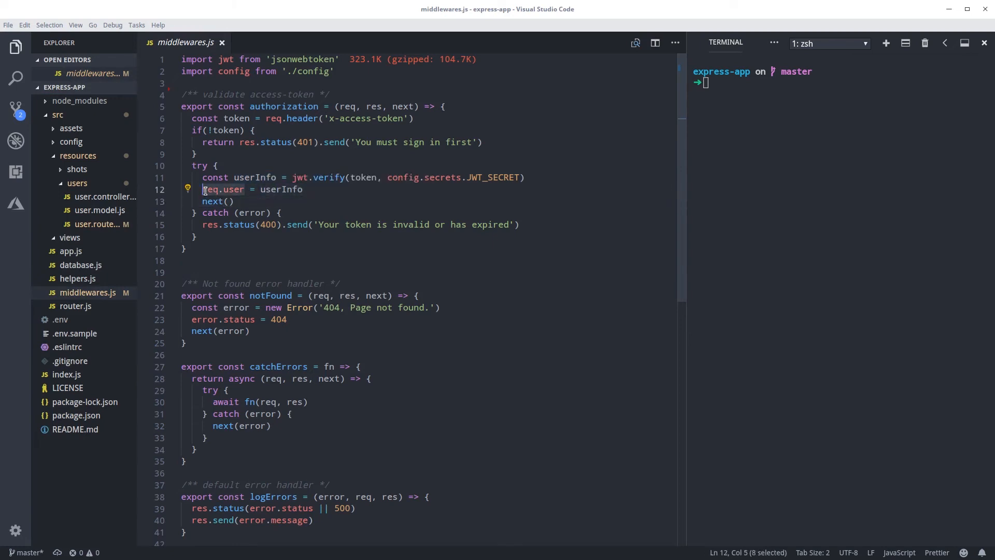
click(106, 196)
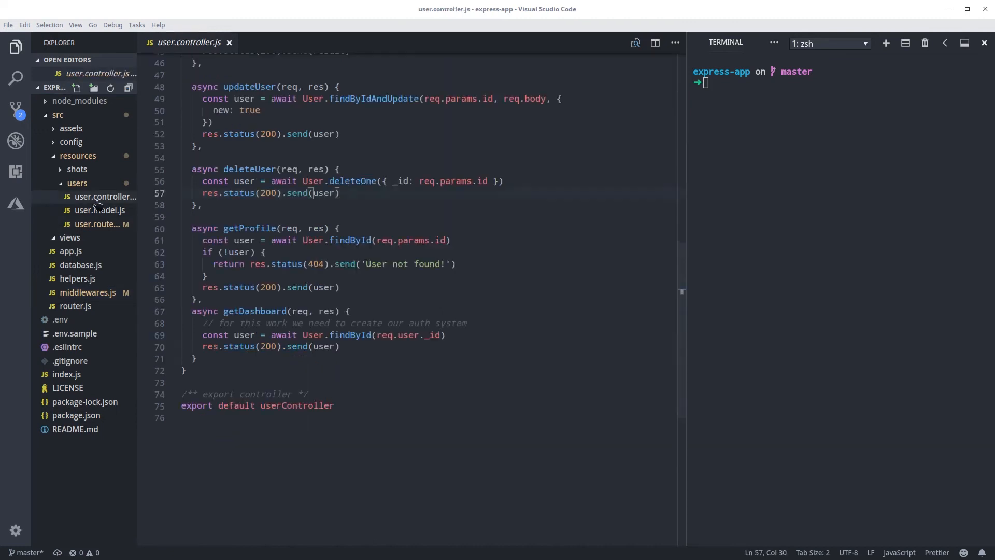
click(100, 210)
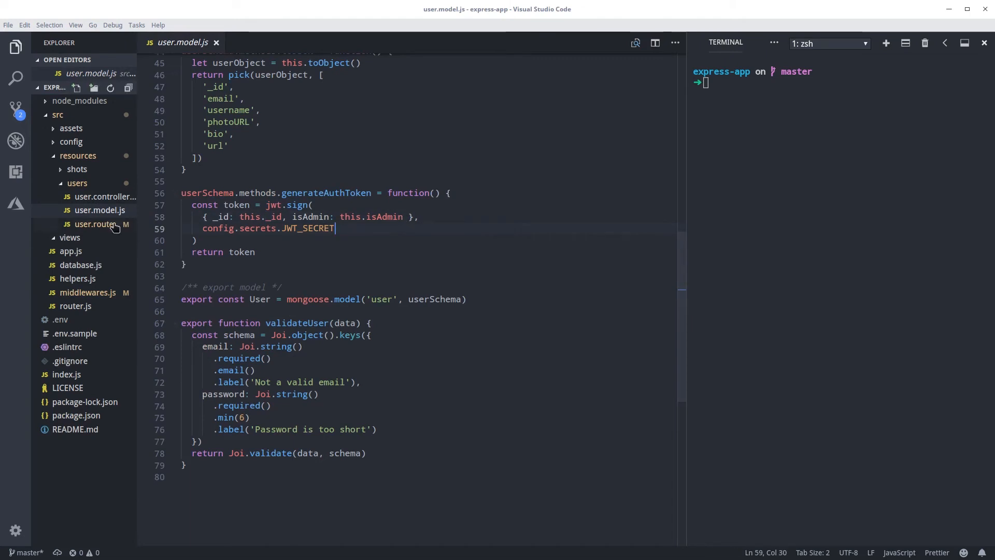
click(88, 293)
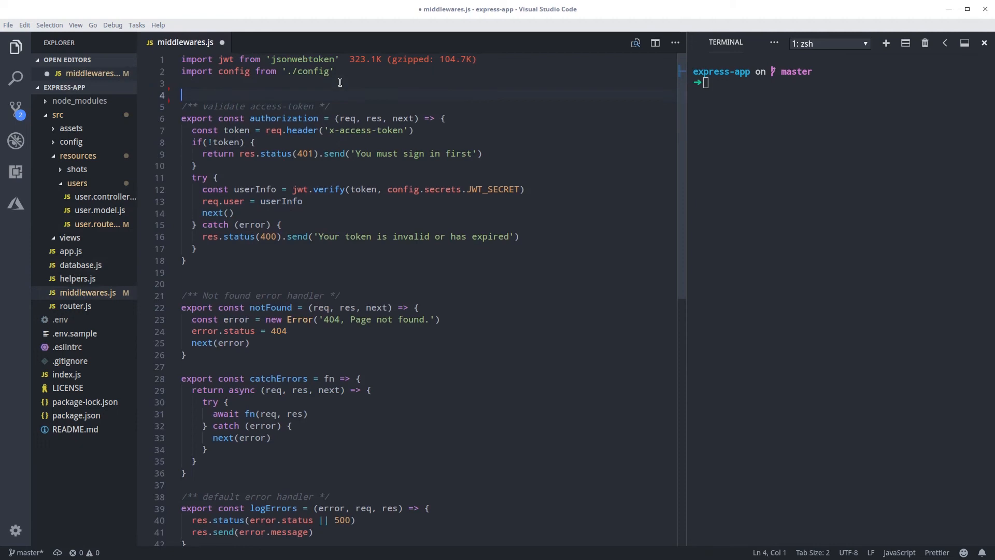
Add a /** check if user is admin */ comment in middlewares.js
text(/**  */)
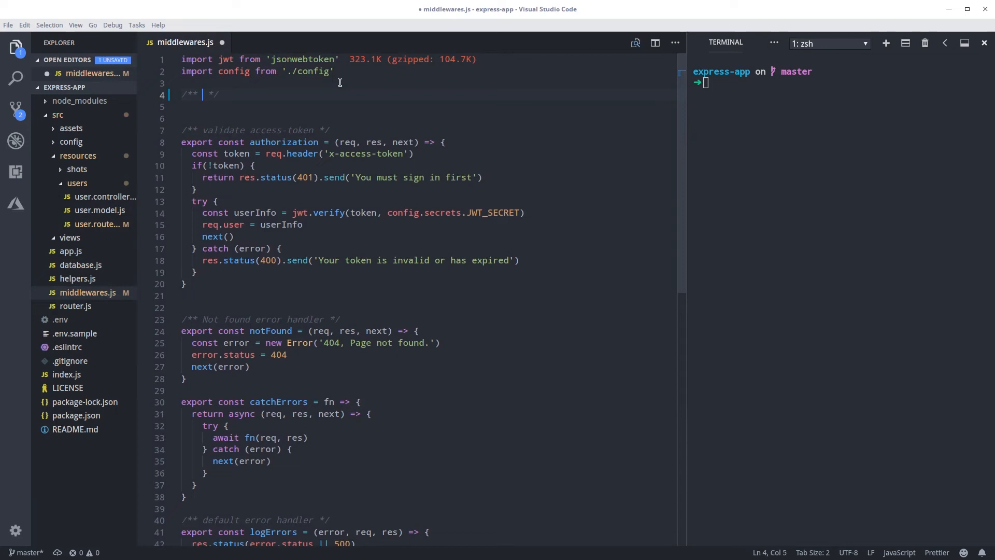
text(c)
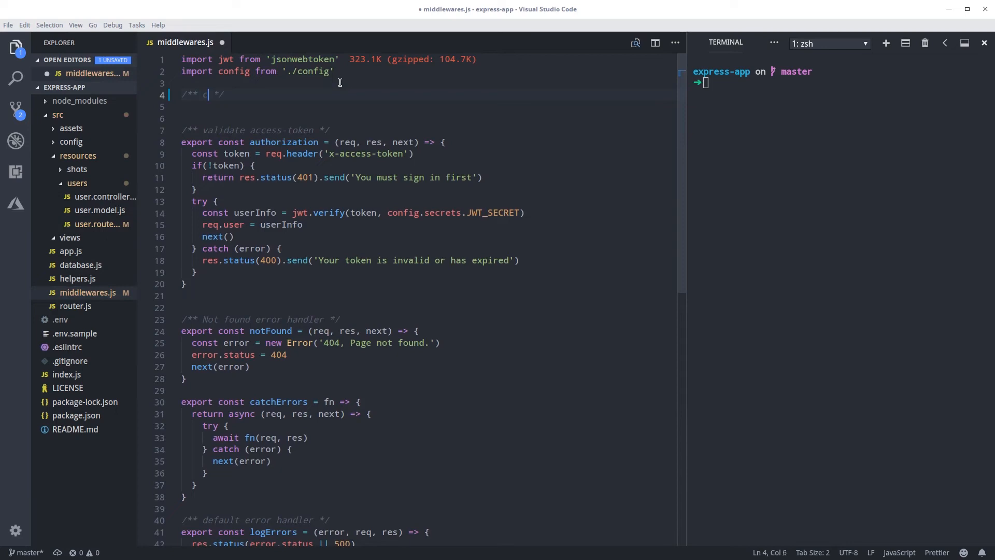
text(heck if)
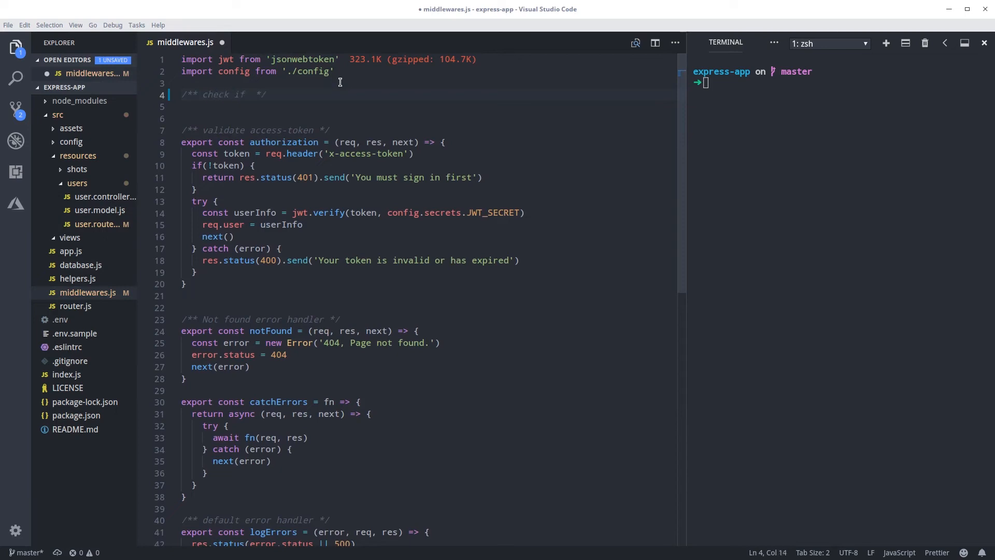
text(user is ad)
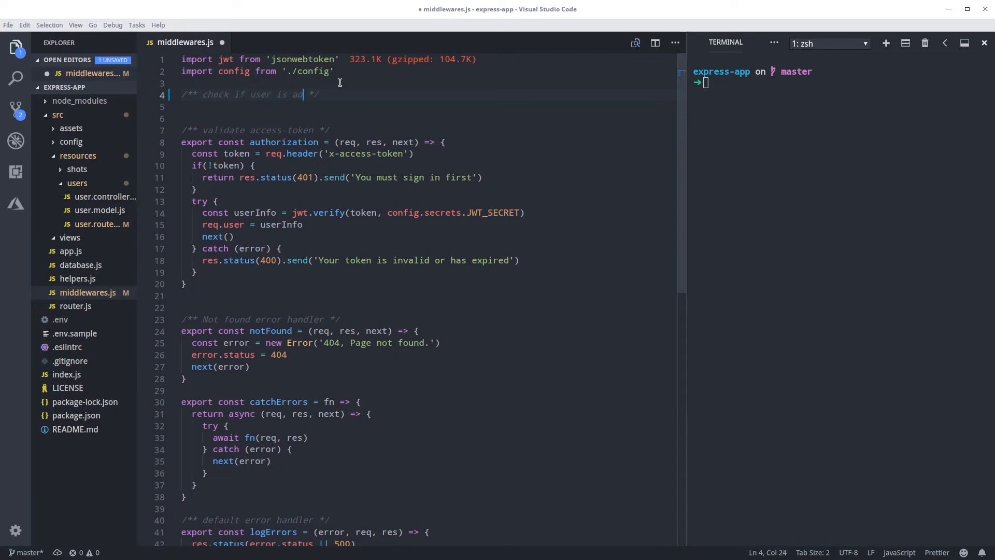
text(dmin)
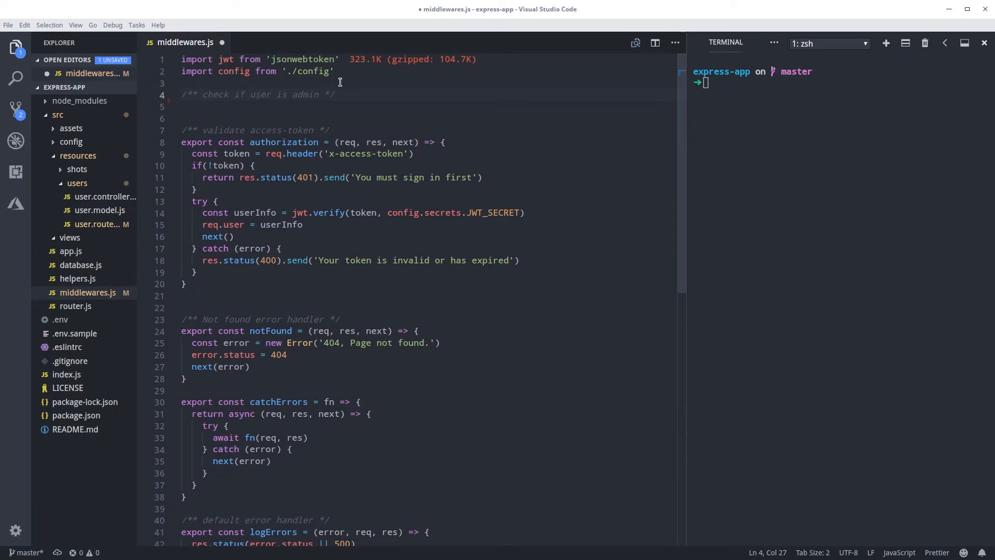
Write an empty exported admin middleware taking (req, res, next)
text(export const)
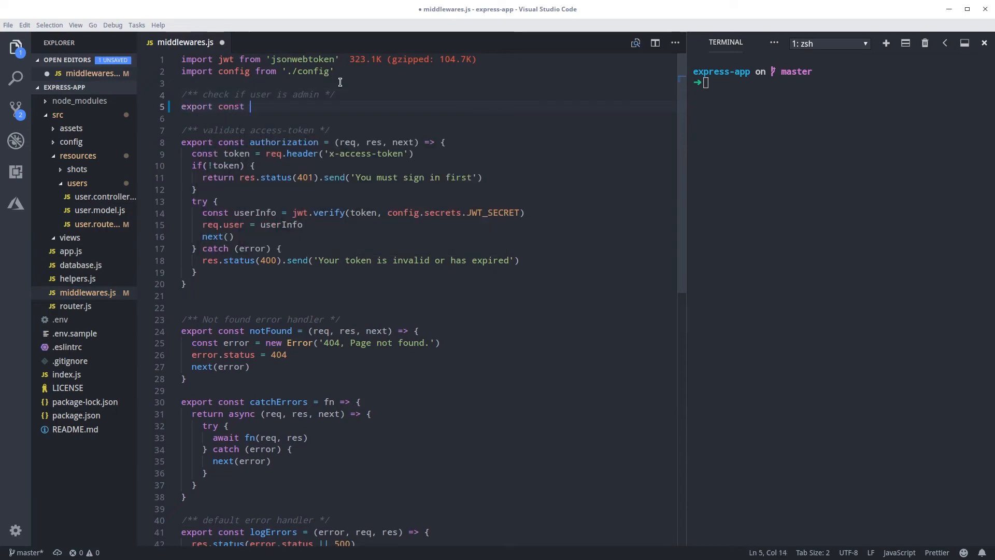
text(admin =)
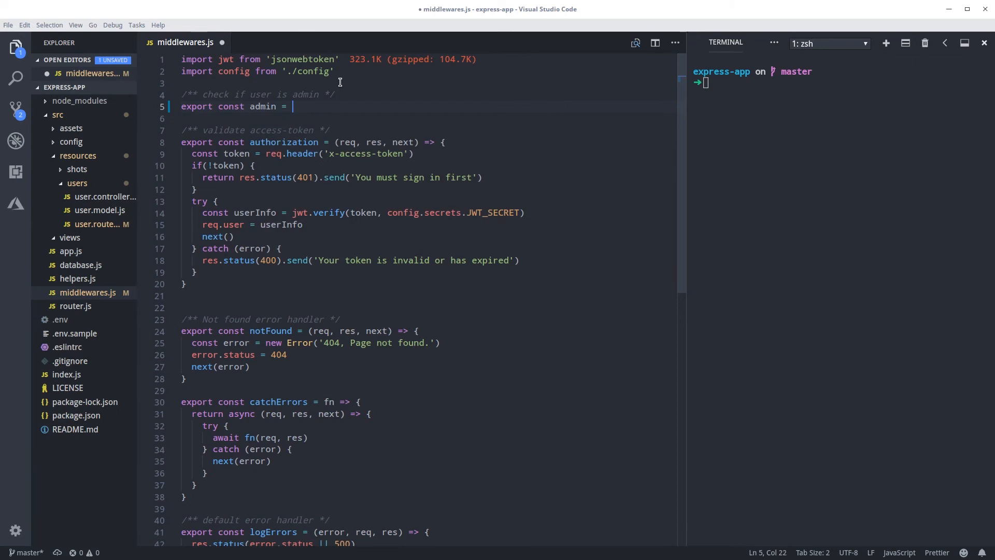
text((req, res,)
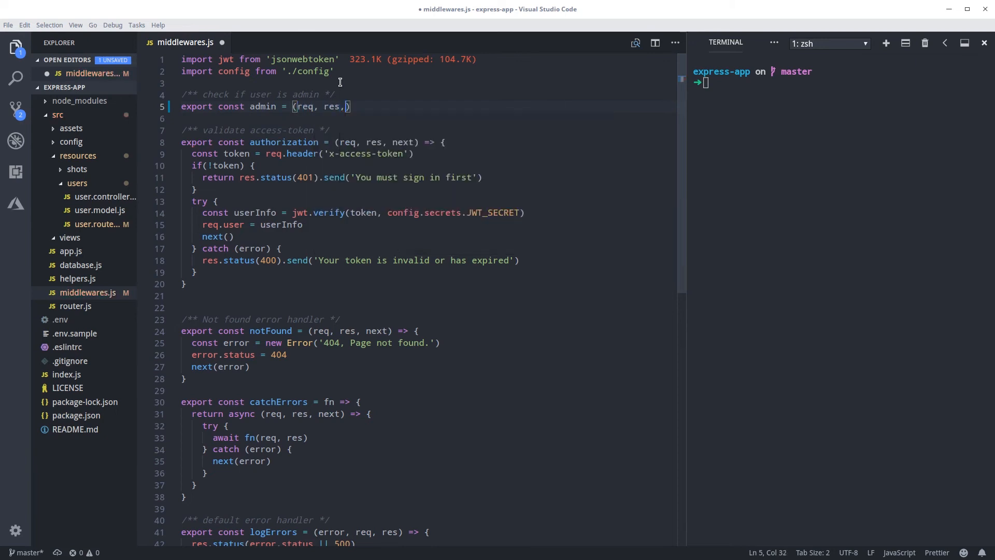
text(next)
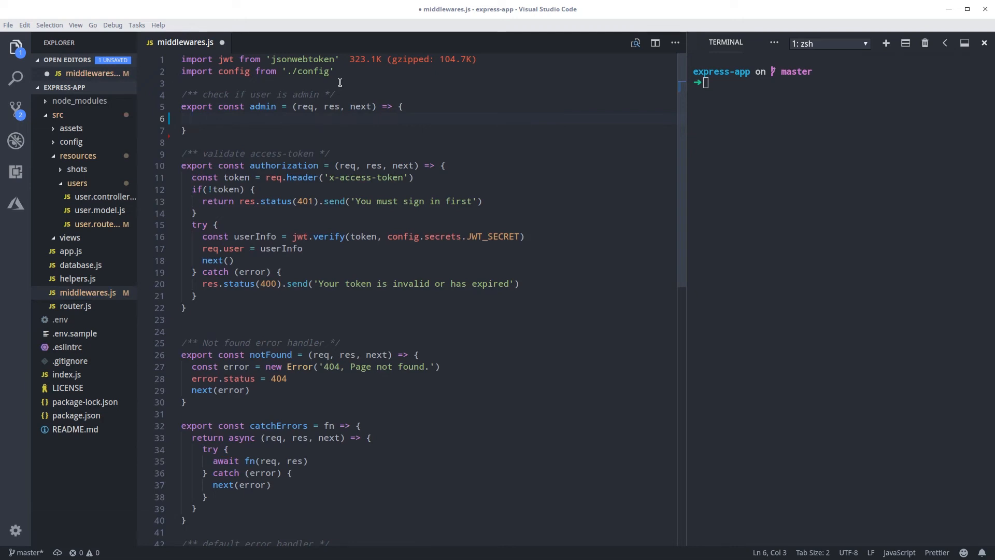
Make admin return res 403 with 'Nope!' when req.user.isAdmin is false
text(if ()
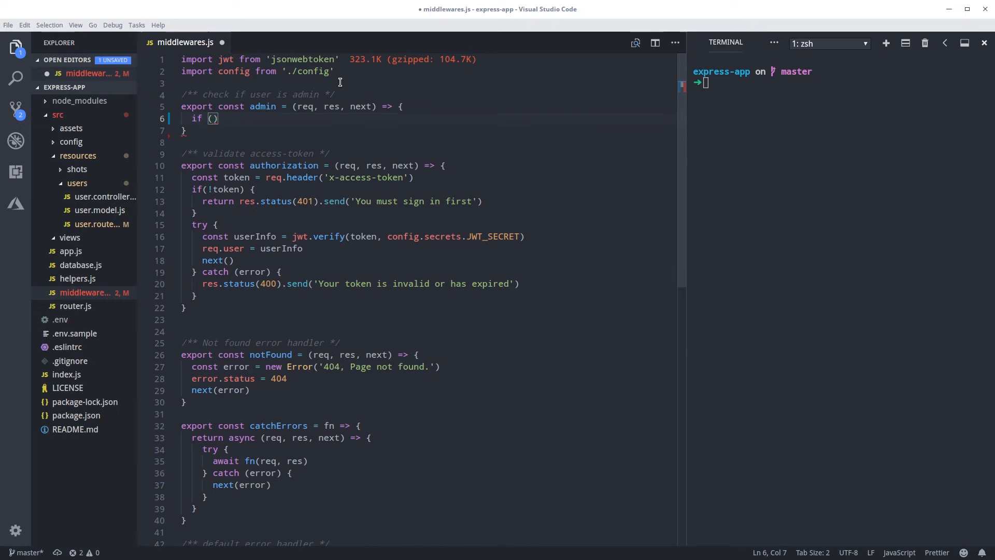
text(!req.)
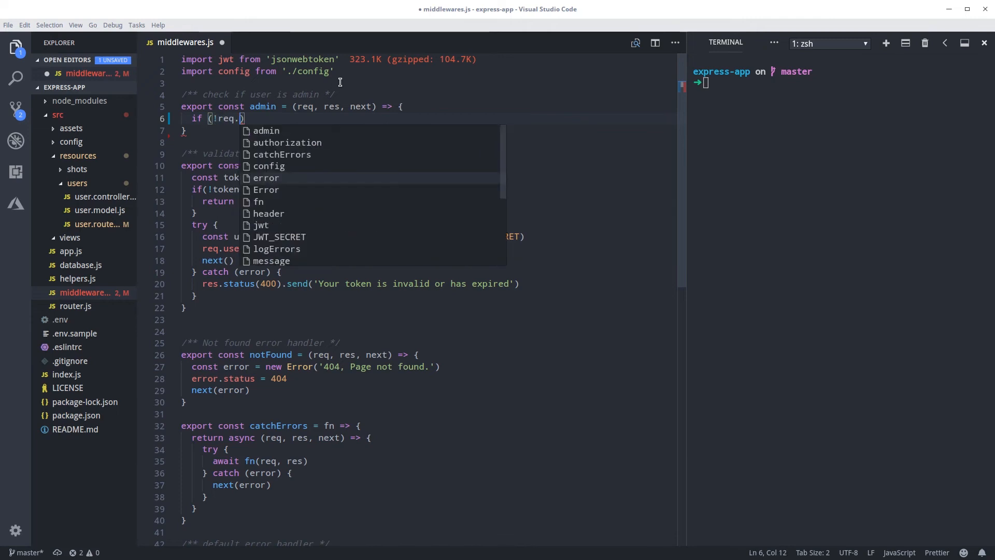
text(user.isAdmin)
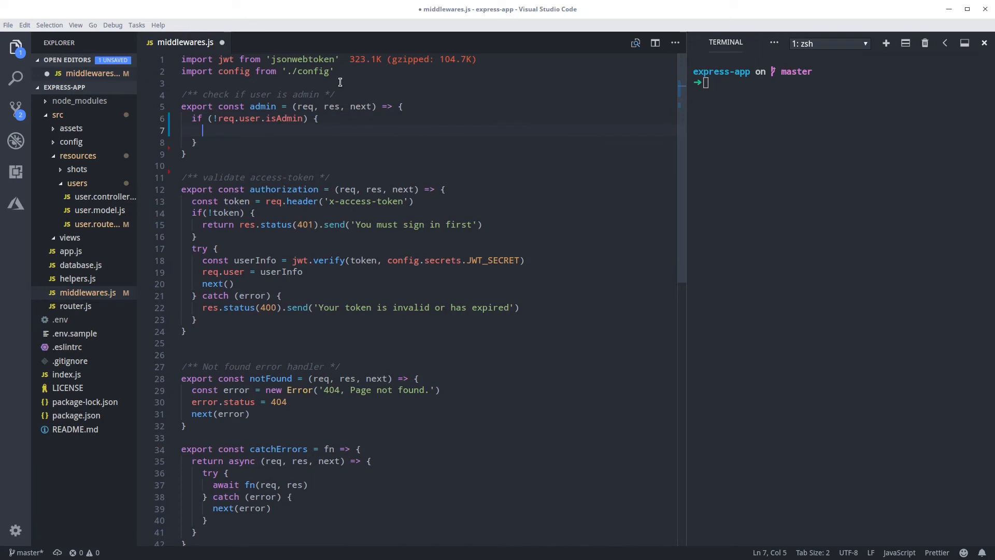
text(return res)
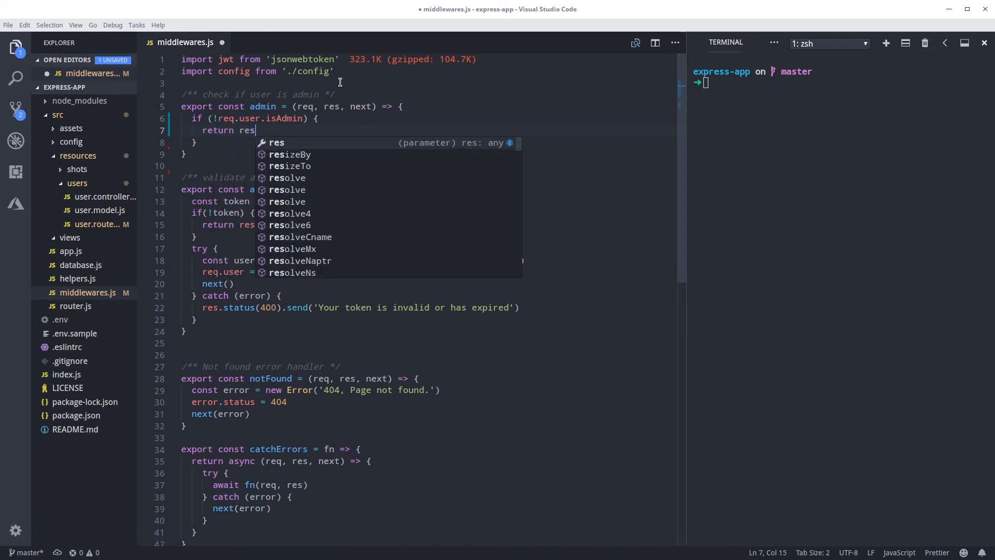
key(Backspace)
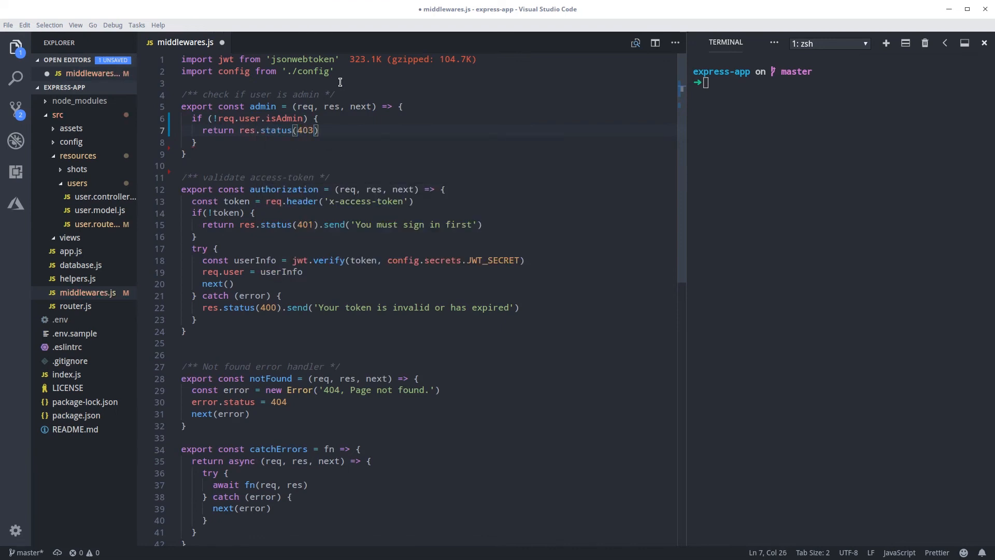
text(.send())
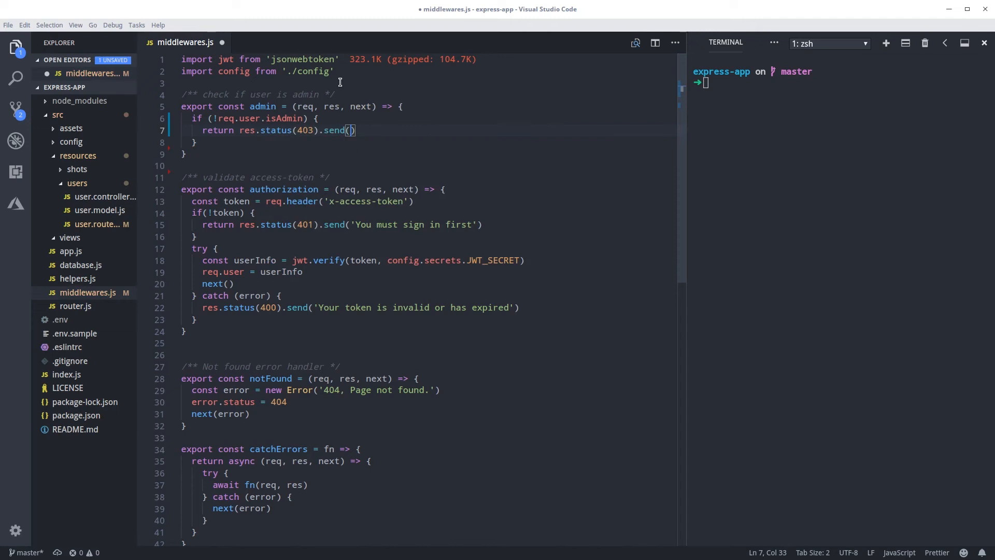
text('')
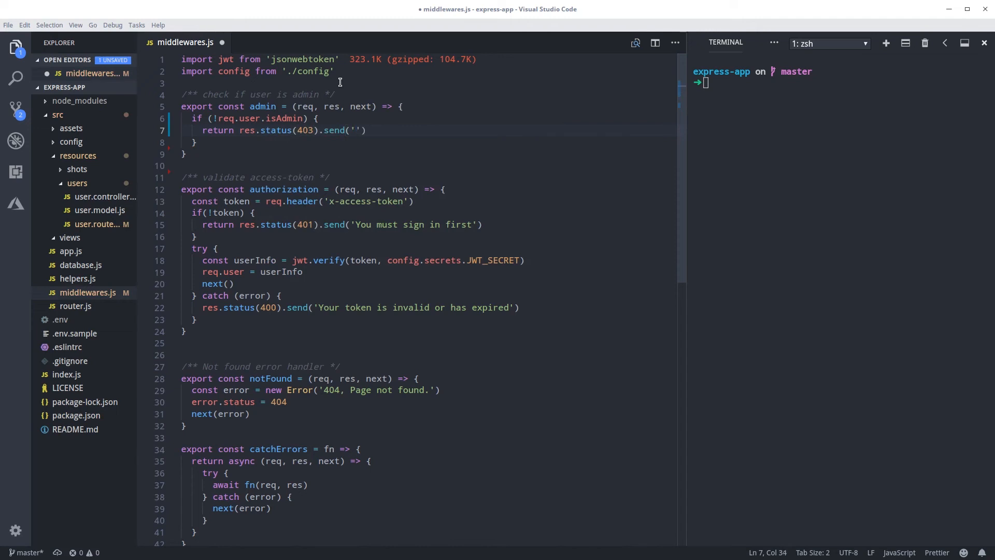
text(Nope)
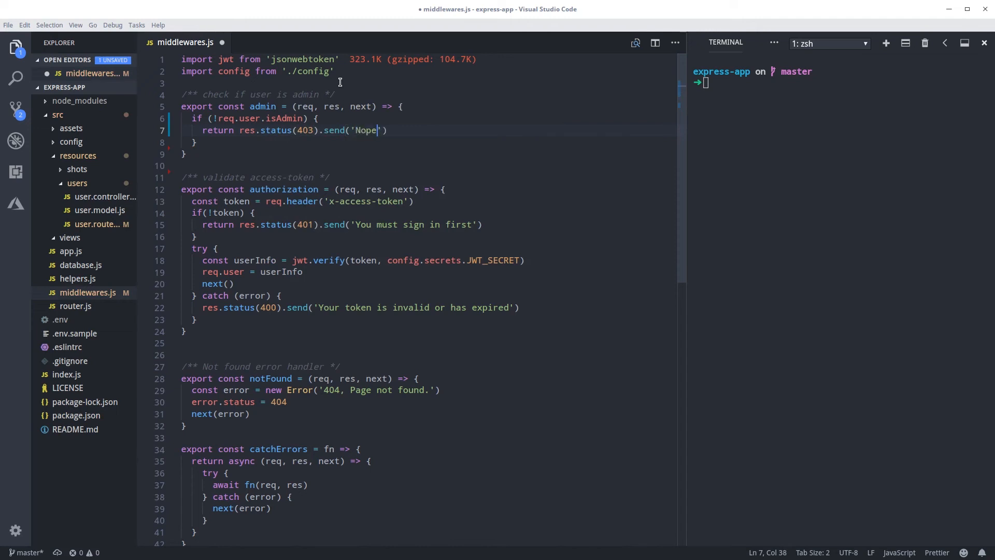
text(!)
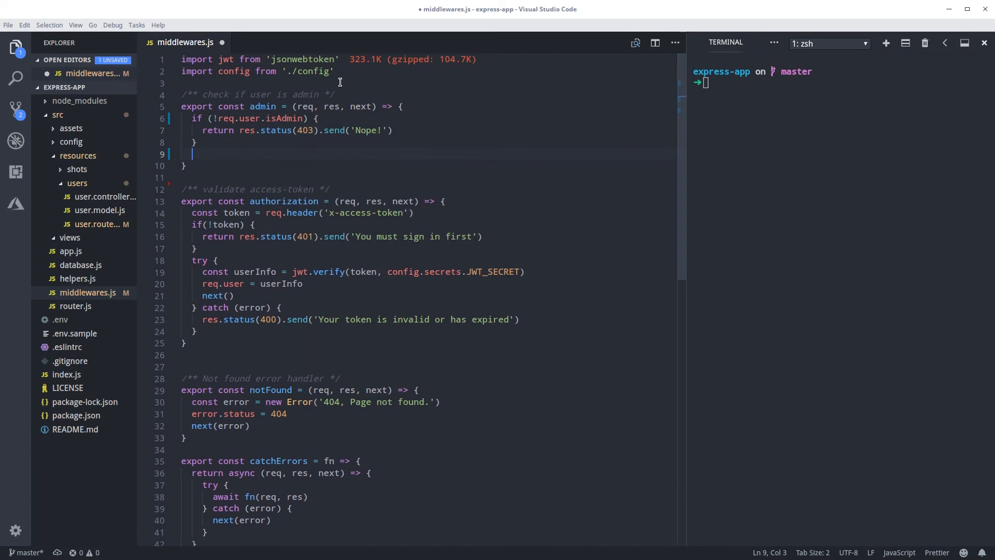
Otherwise call next() and save the middleware file
text(n)
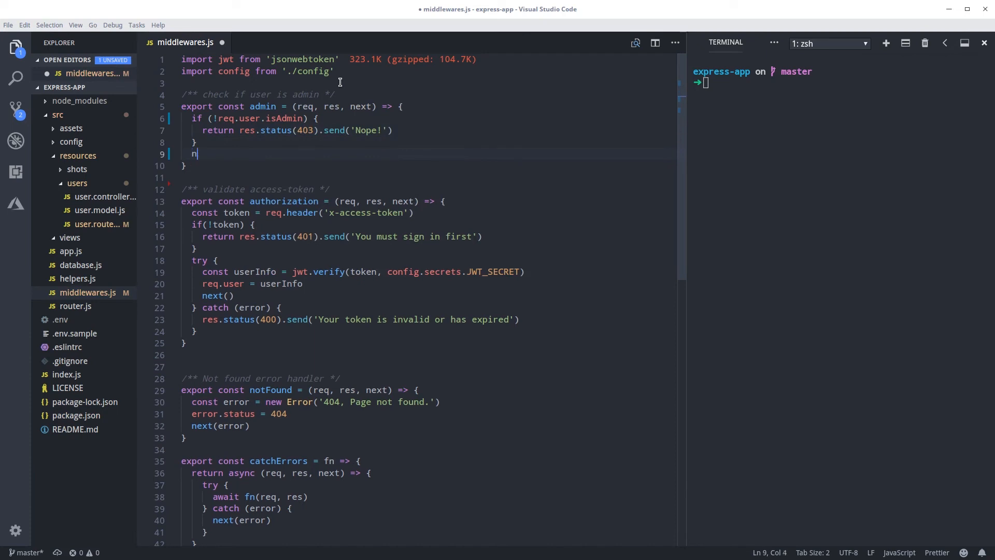
text(ext())
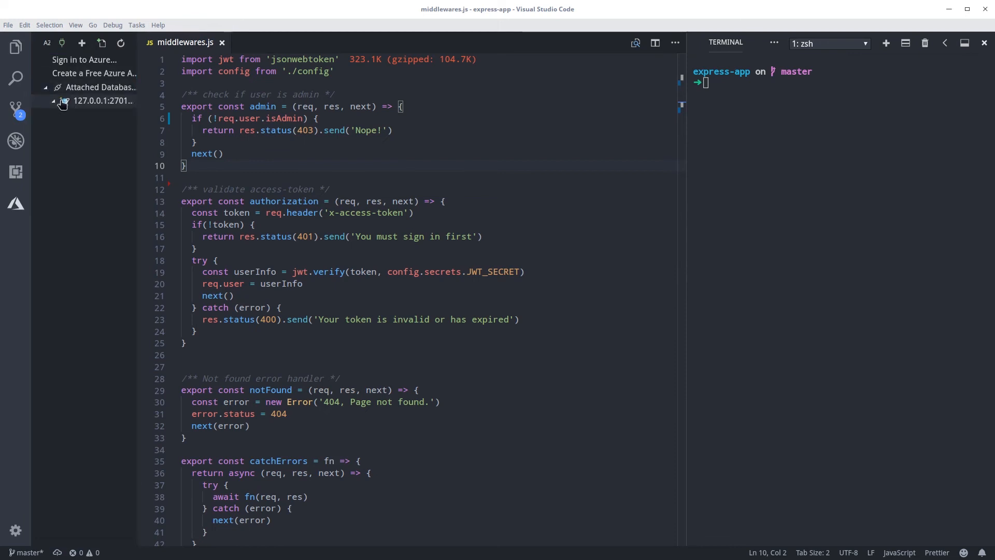
right_click(89, 141)
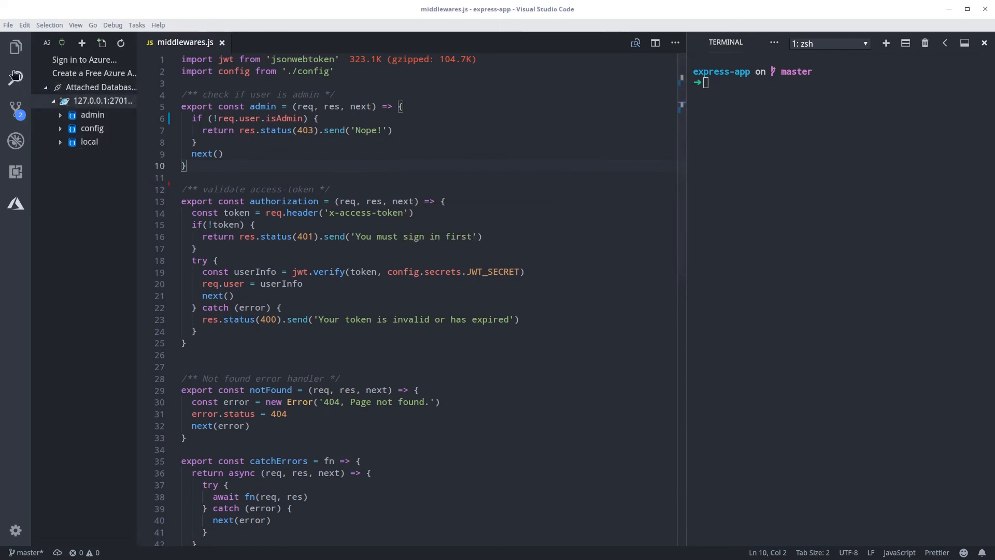
click(15, 47)
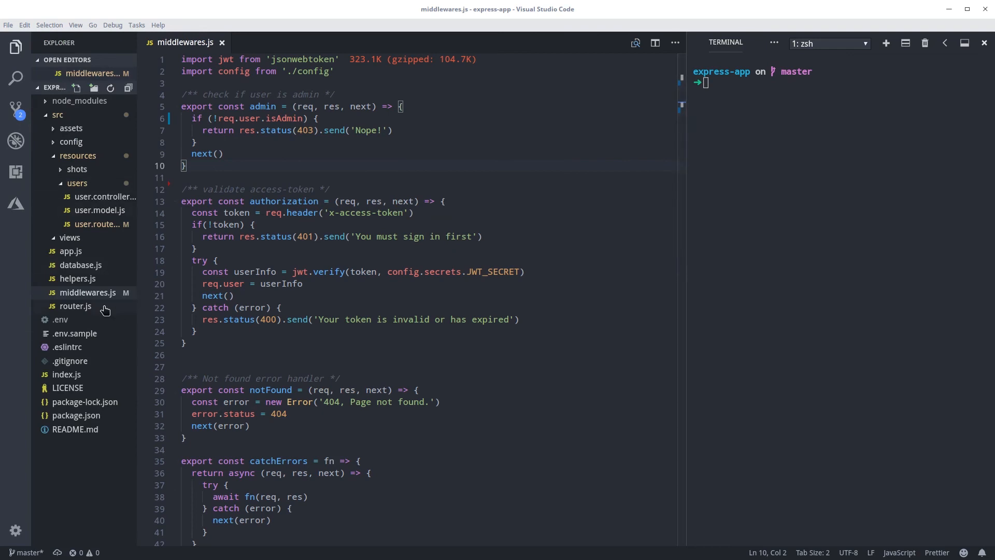
Import admin and authorization alongside catchErrors in user.router.js and save
click(74, 305)
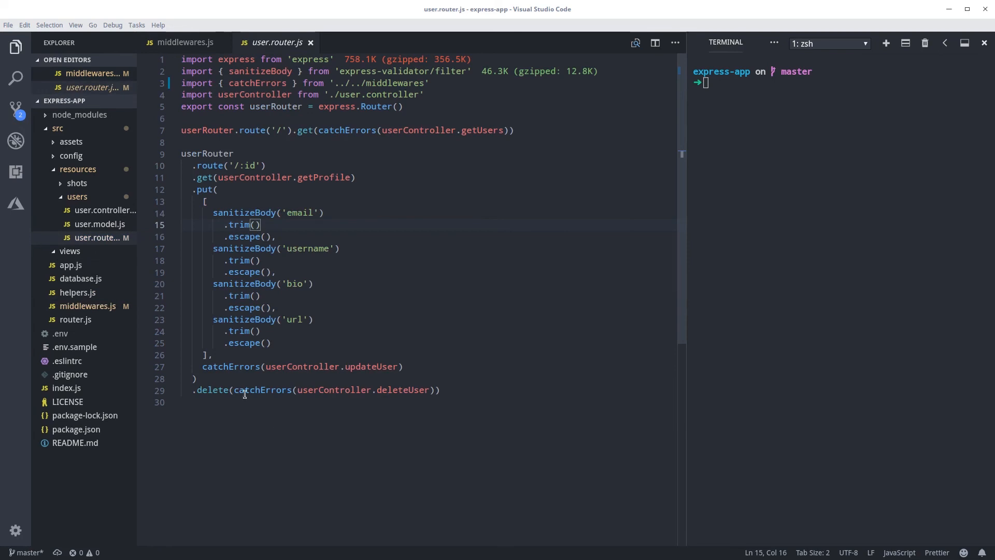
click(242, 389)
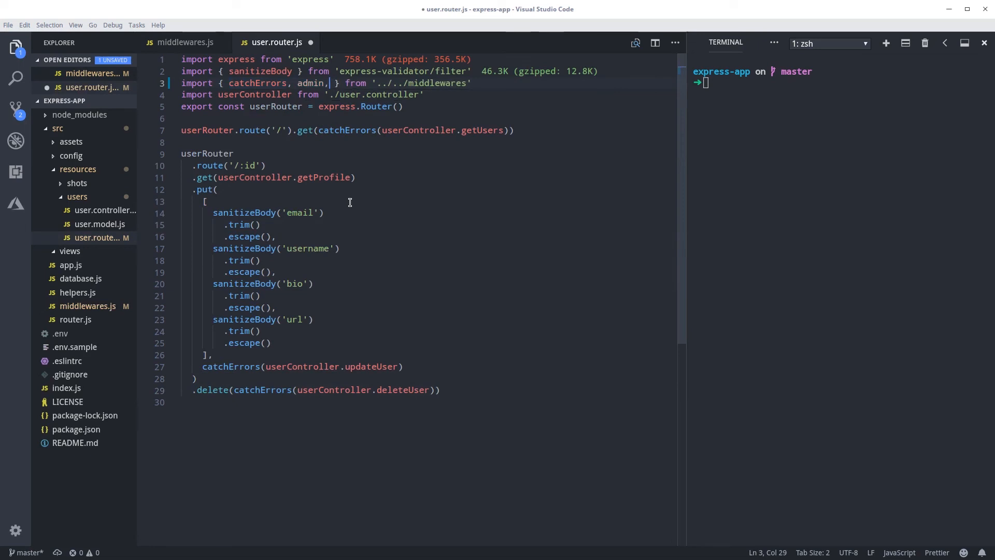
text(authorization)
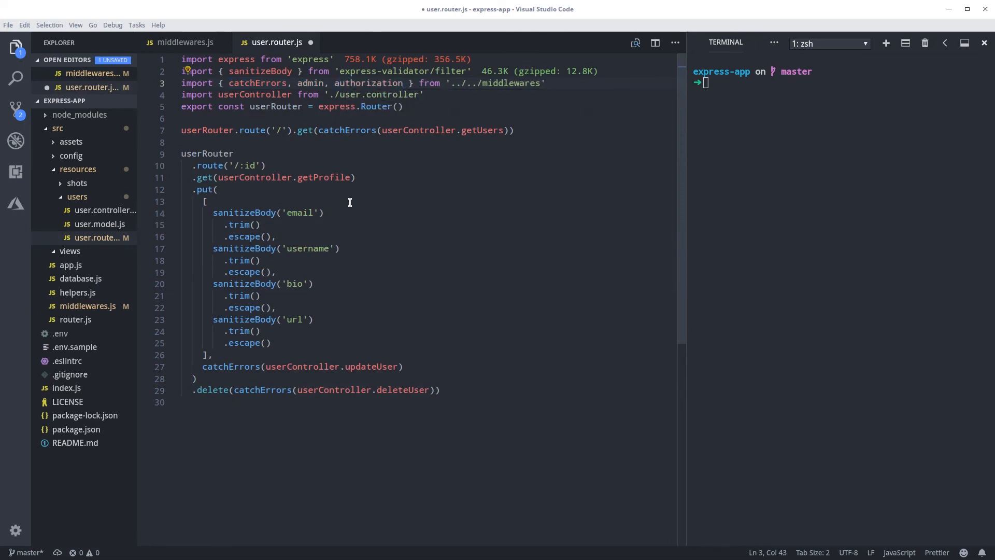
double_click(370, 83)
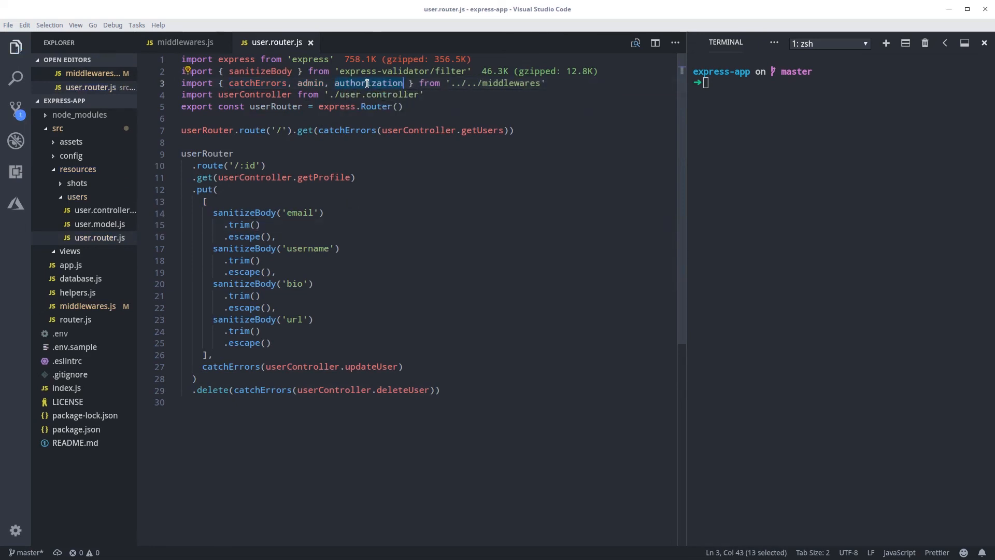
click(185, 41)
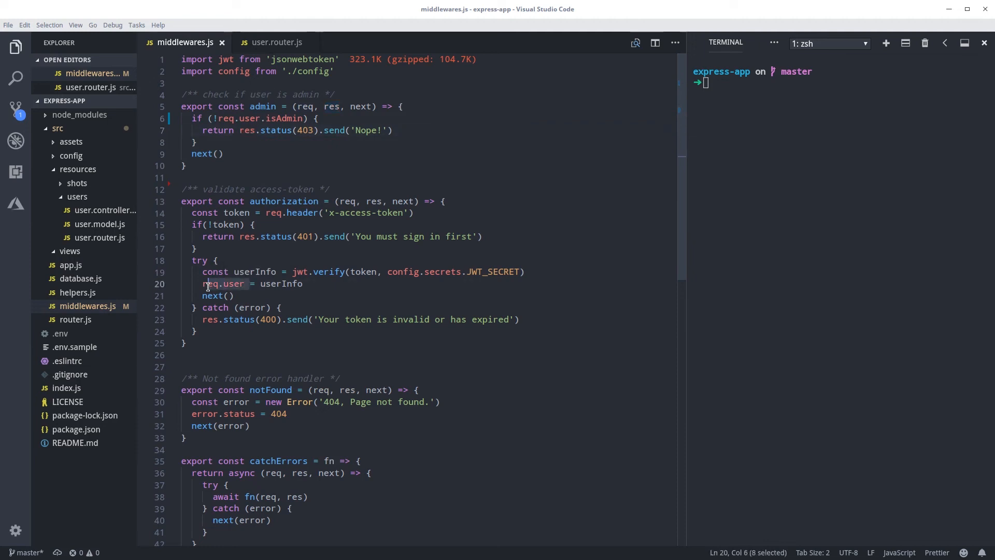
Make the delete route run authorization, admin, then catchErrors(userController.deleteUser)
double_click(284, 201)
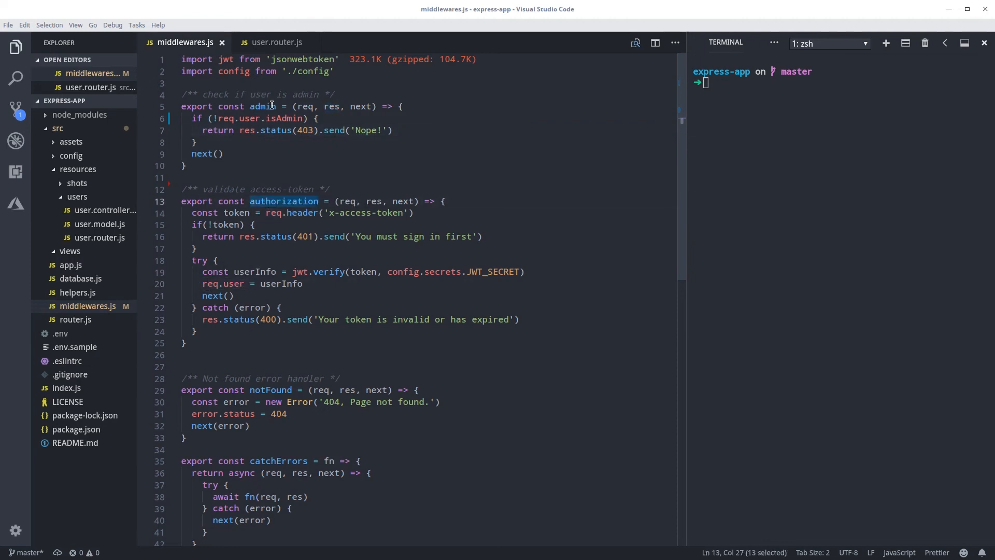
click(275, 41)
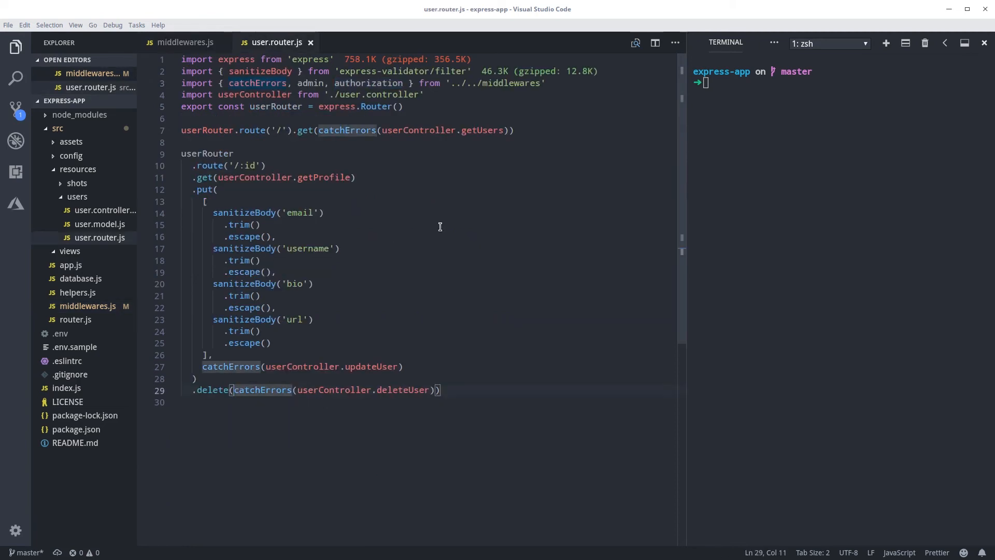
text(authorization, a)
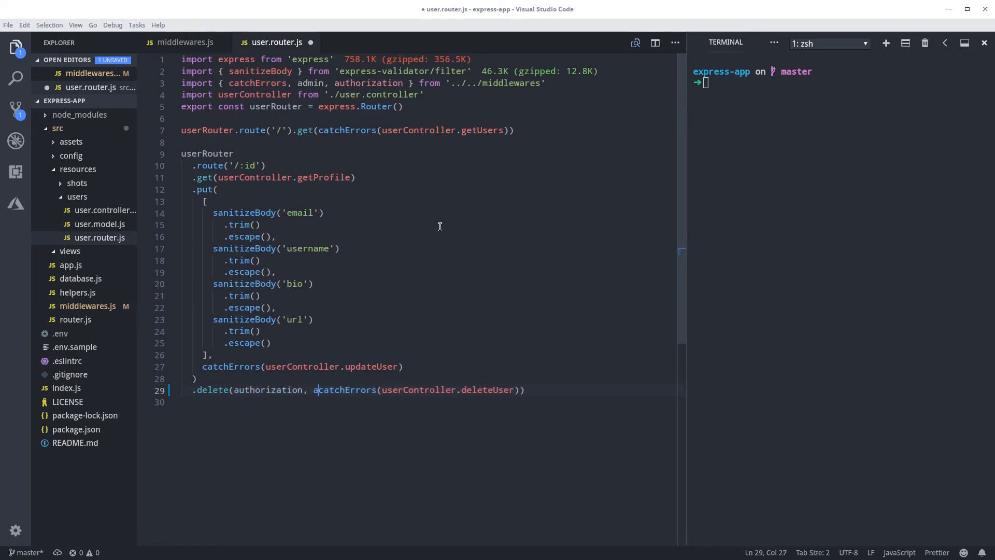
text(dmin)
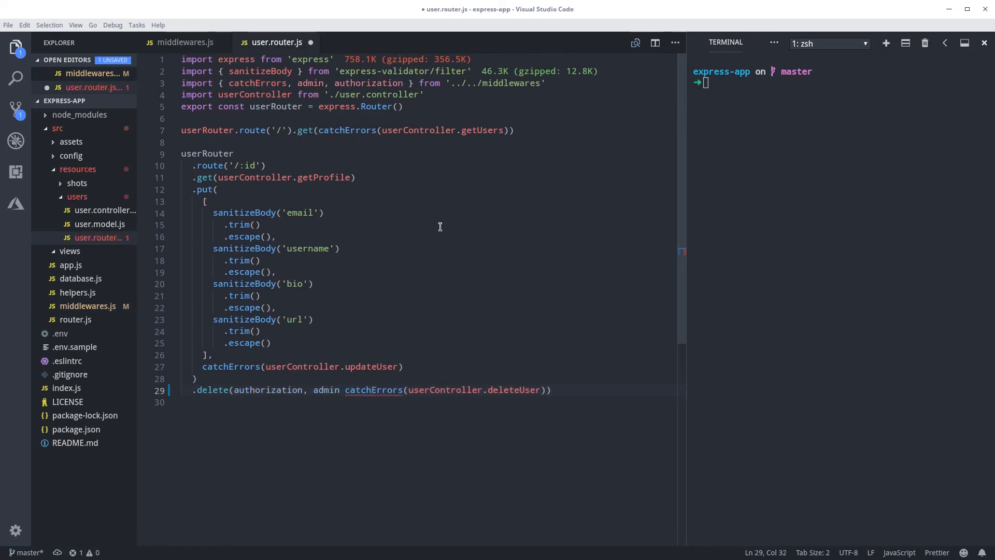
text(,)
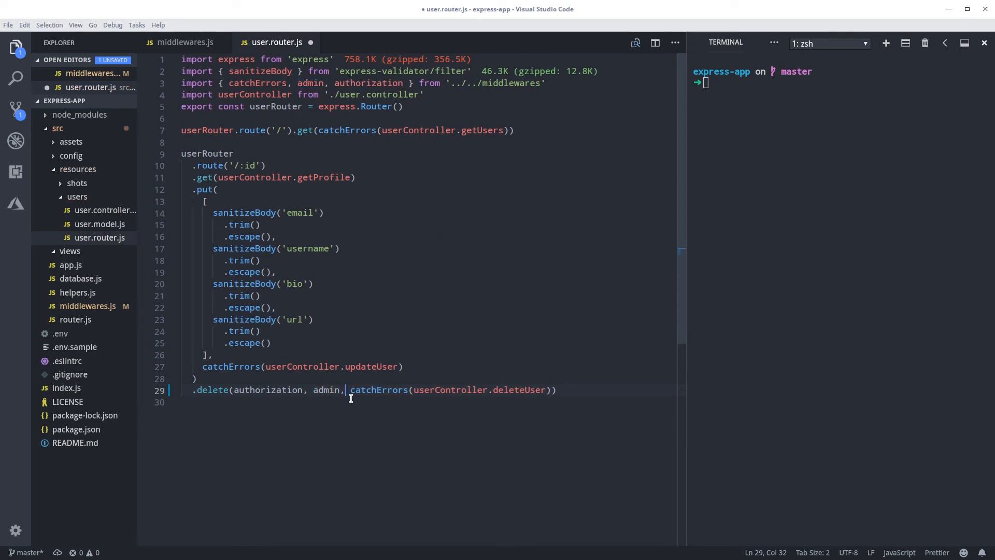
double_click(268, 389)
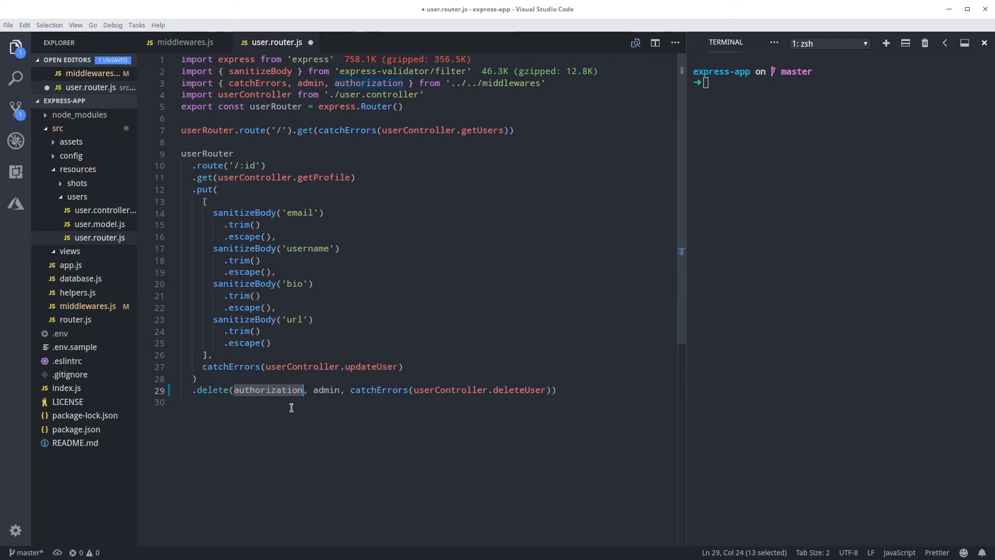
mouse_move(286, 390)
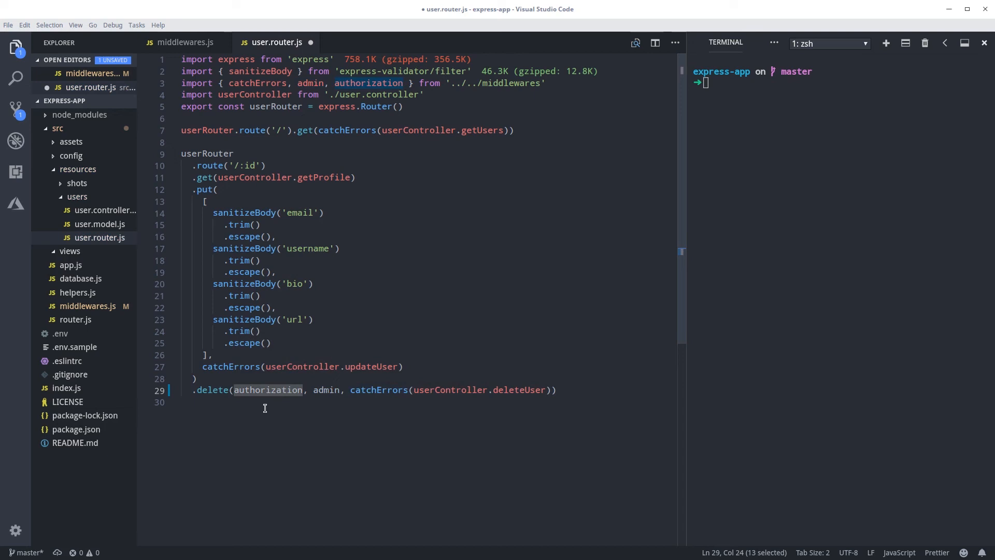
mouse_move(331, 390)
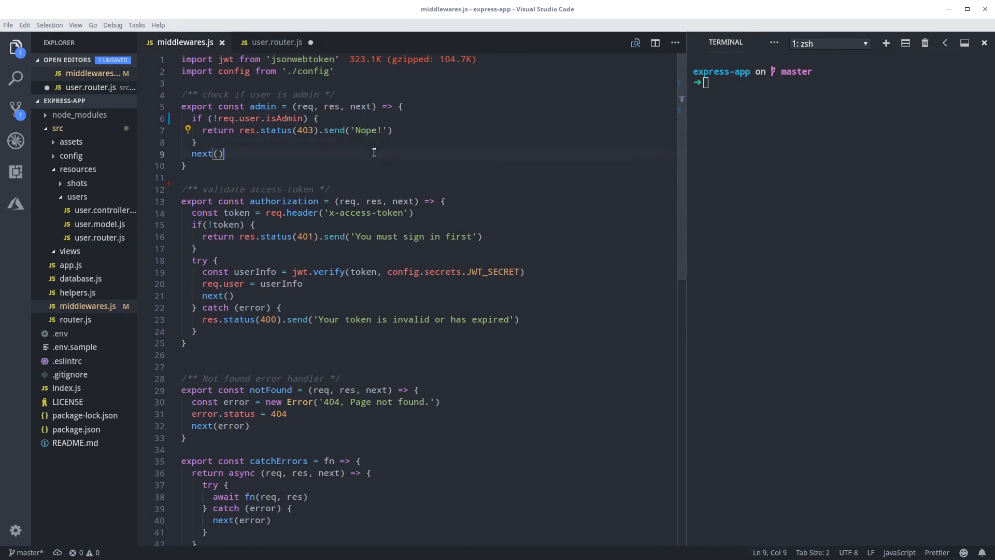
Cross-check the admin middleware's next call against the router and save user.router.js
click(278, 42)
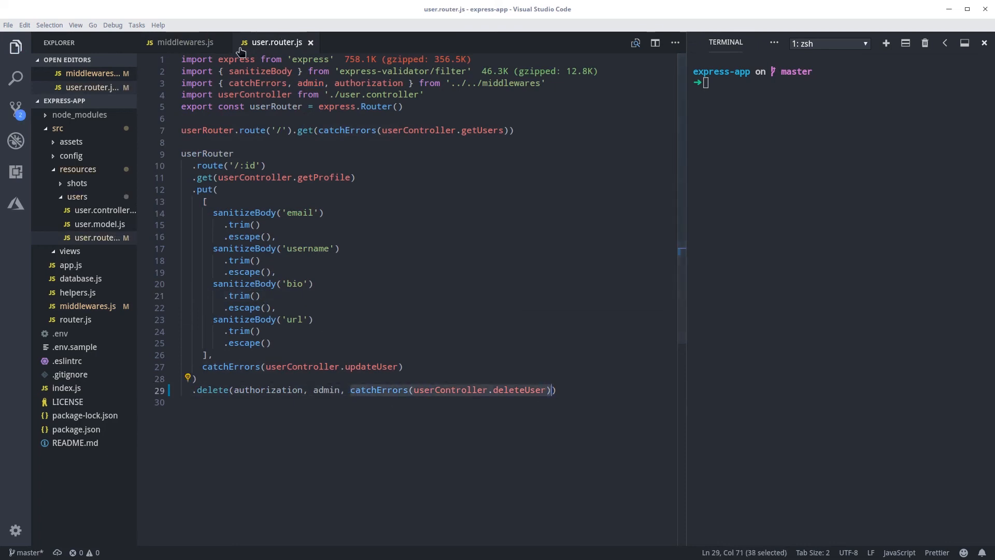
click(185, 41)
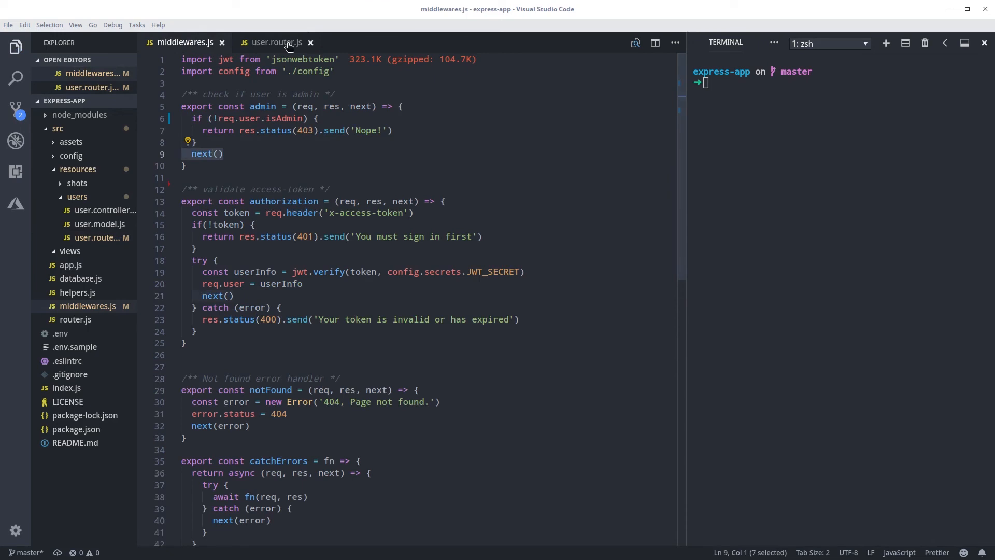
click(274, 42)
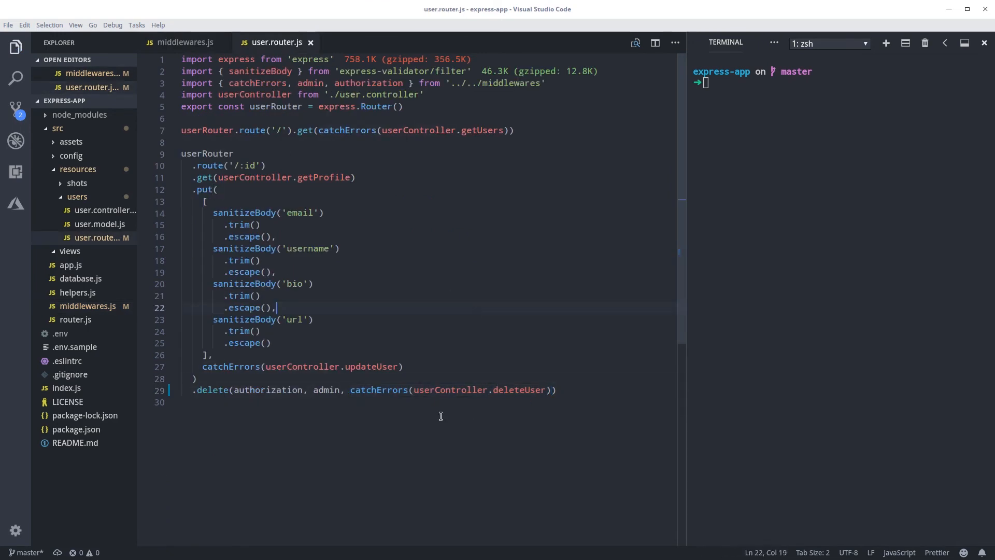
click(206, 202)
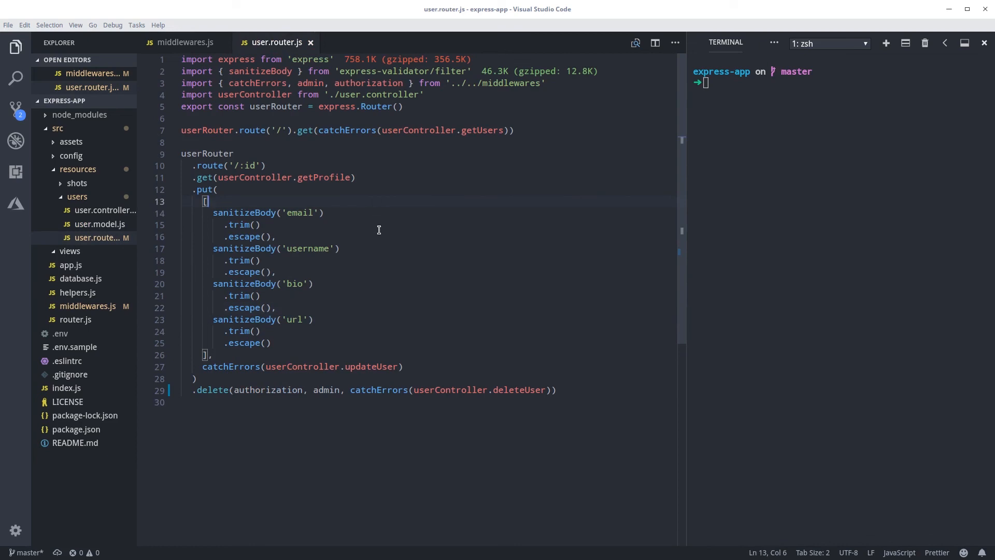
click(184, 41)
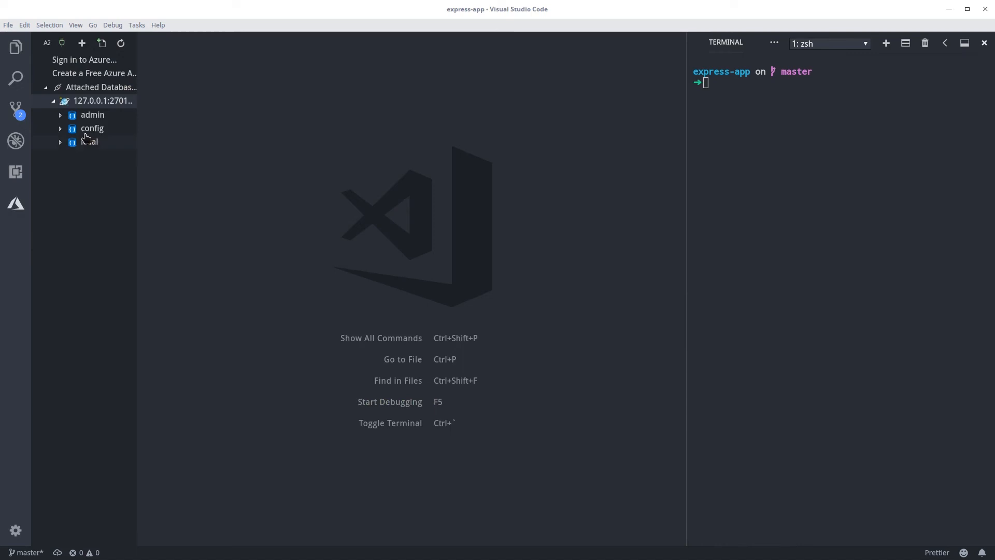
Maximize the terminal and run npm start, which crashes with EADDRINUSE on port 8080
click(16, 47)
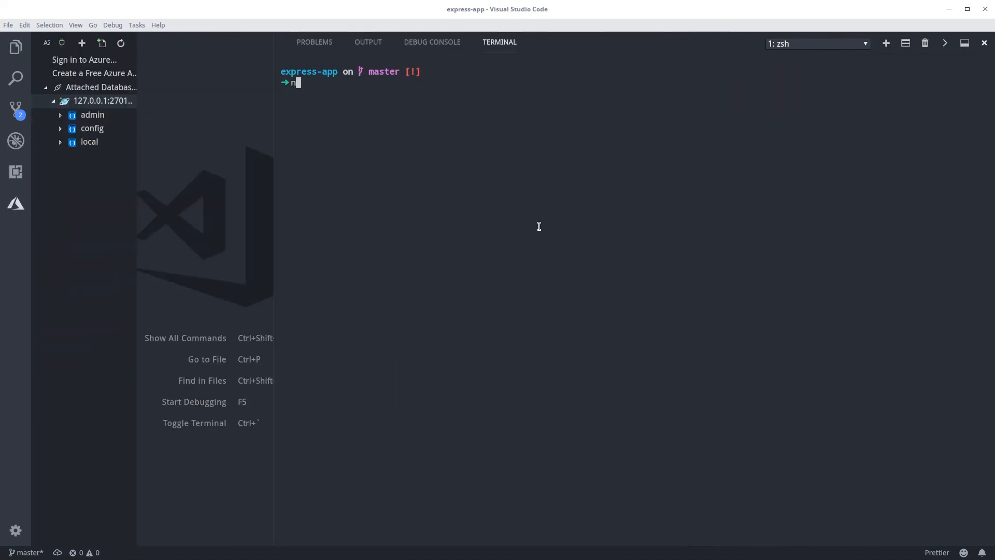
text(npm start)
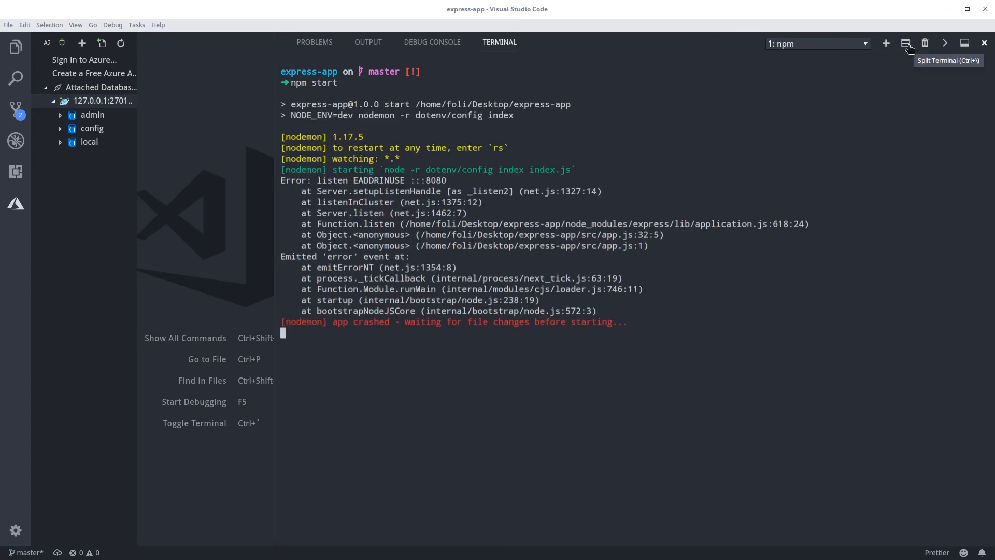
mouse_move(535, 218)
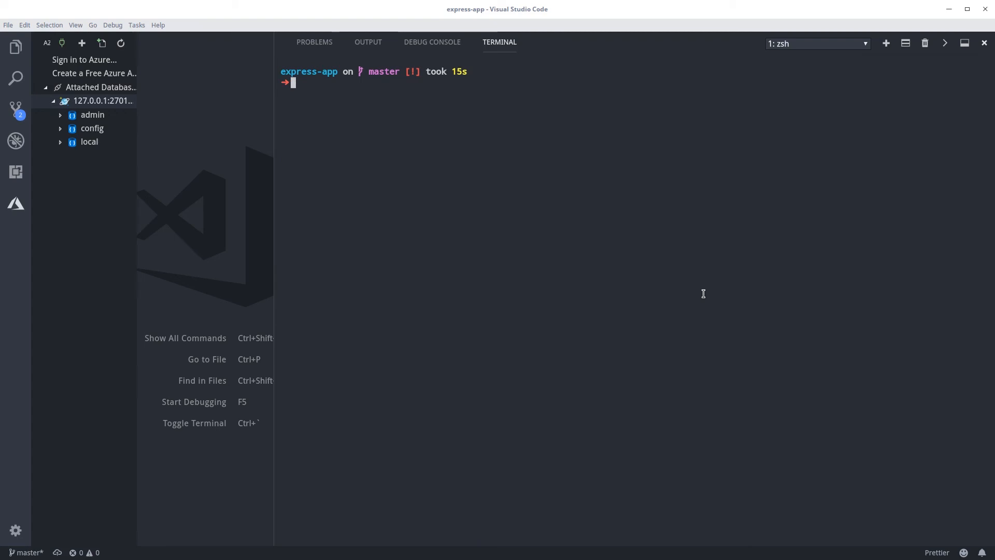
Run sudo netstat -tlnp to find the node process holding port 8080
text(sudo n)
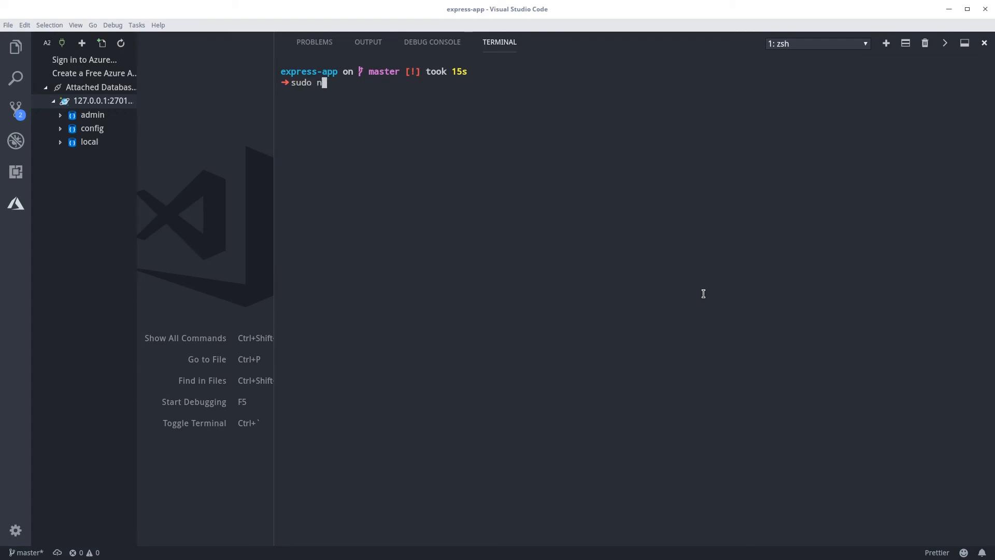
text(etstat)
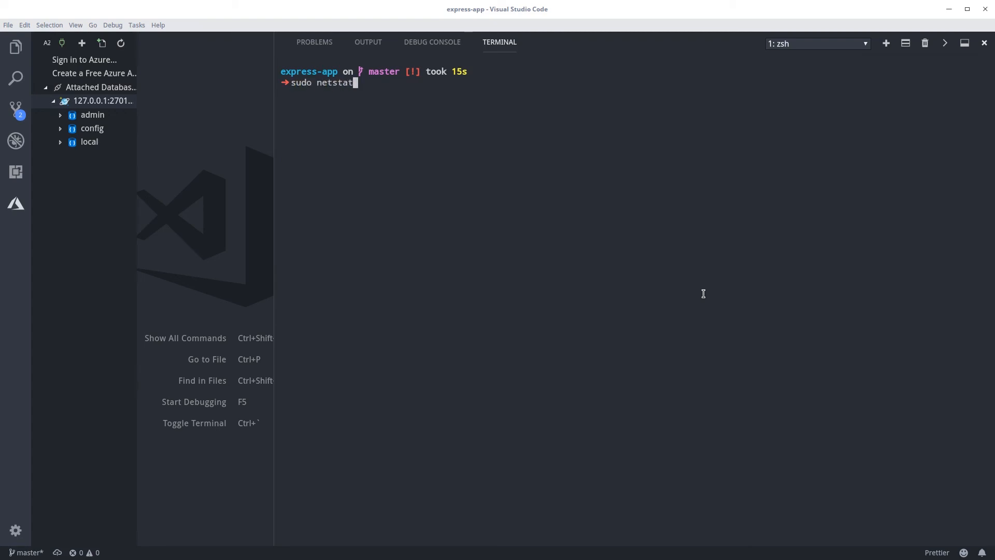
text(-)
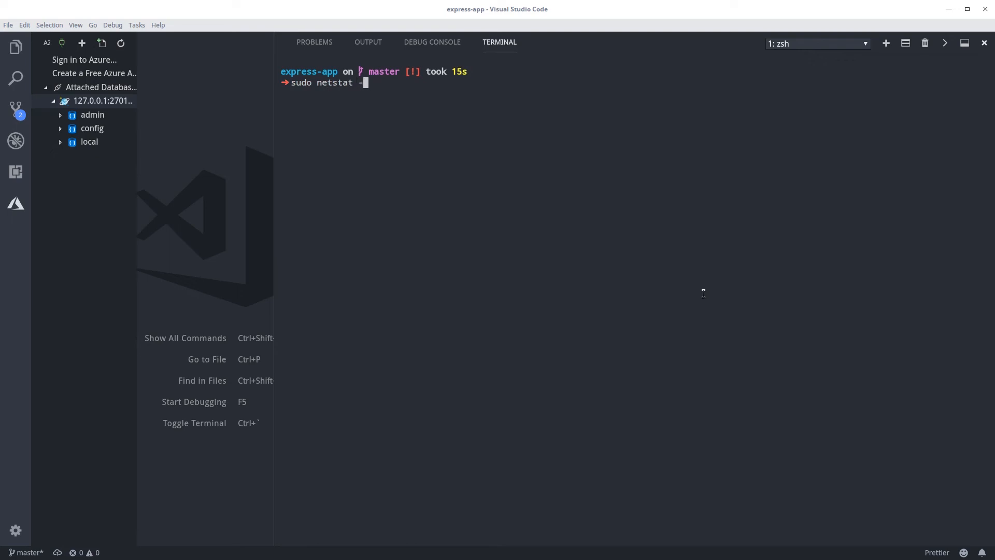
text(tlnp)
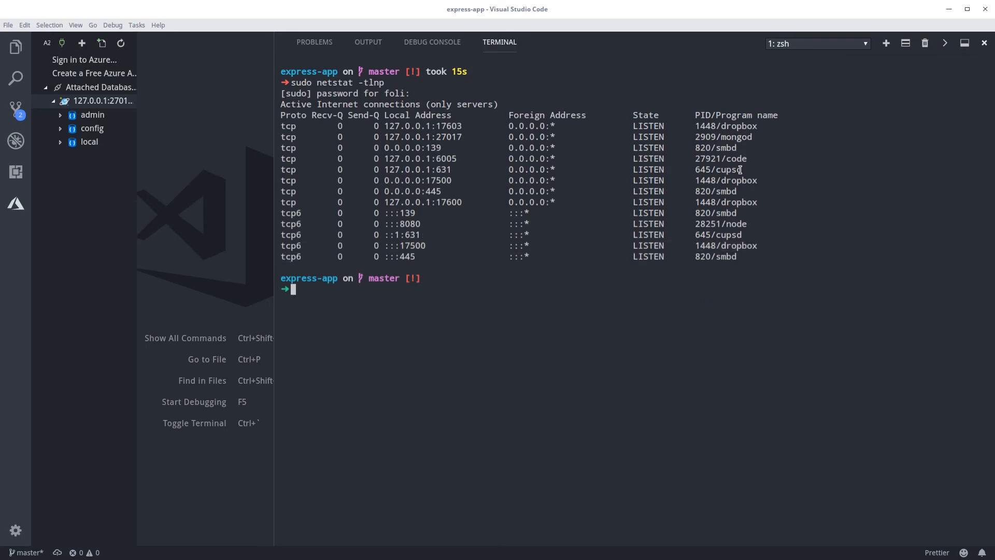
mouse_move(729, 246)
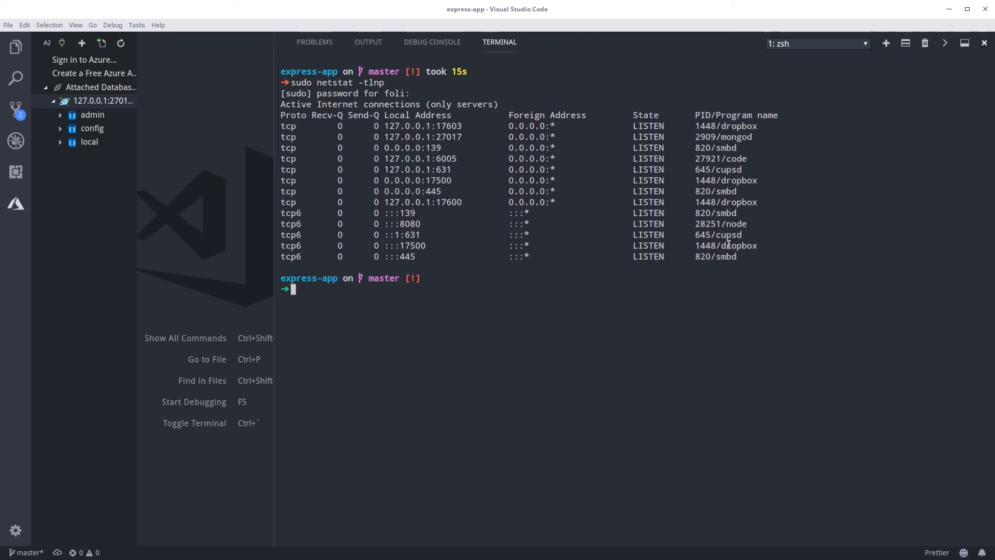
double_click(720, 224)
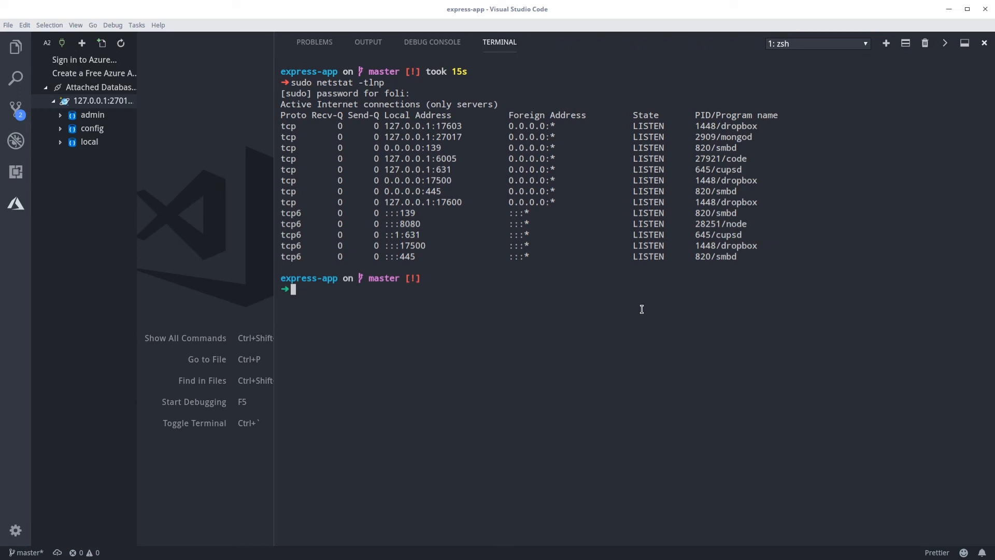
Kill process 28251 and clear the terminal
text(kill)
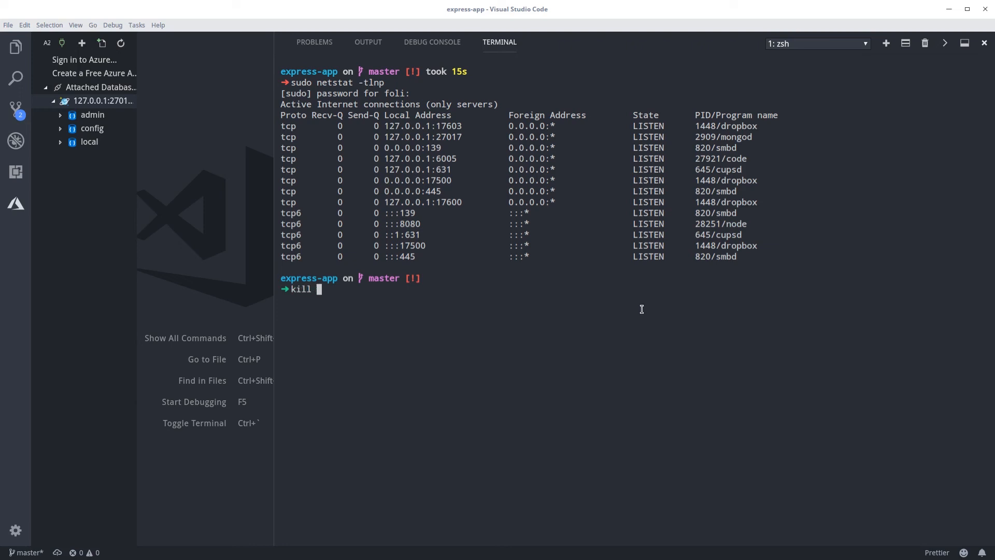
text(282)
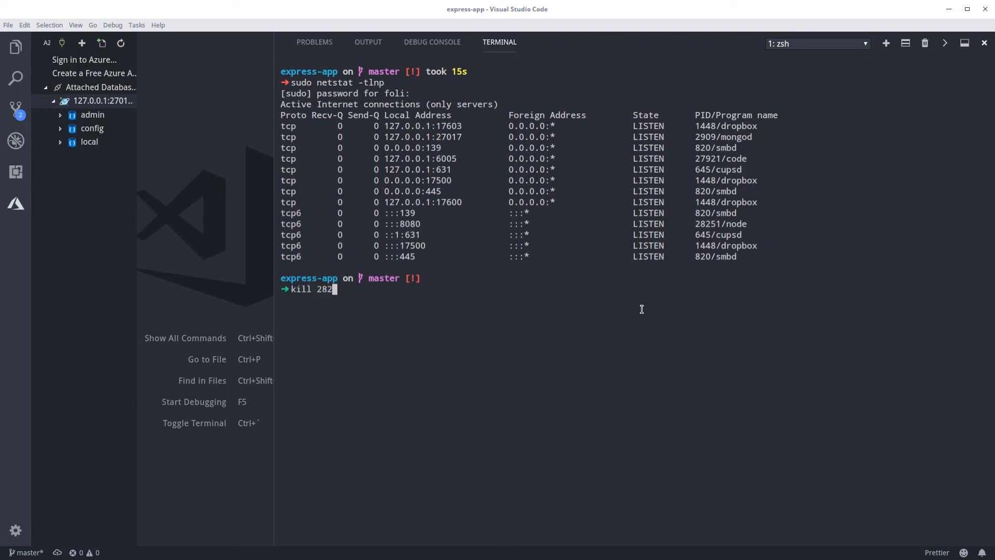
text(51)
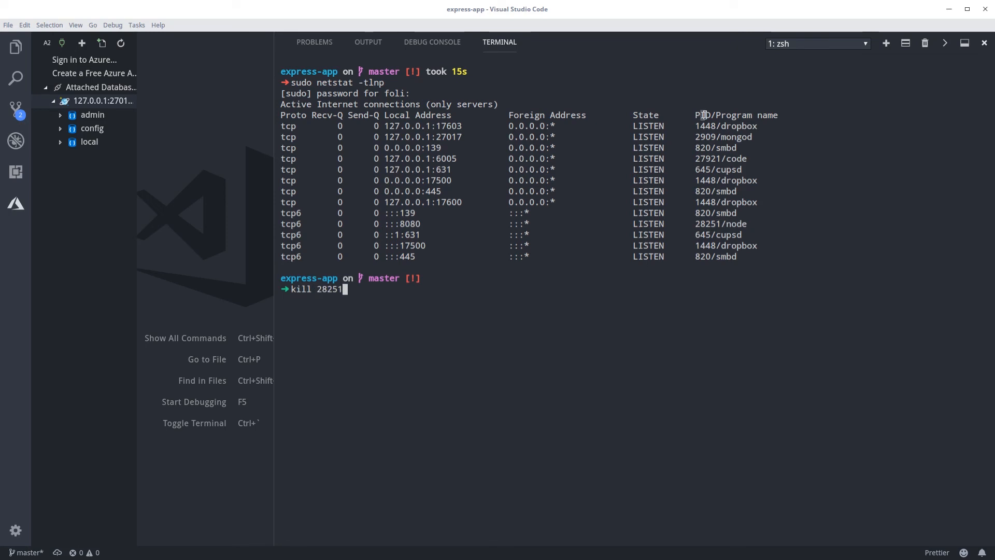
double_click(719, 224)
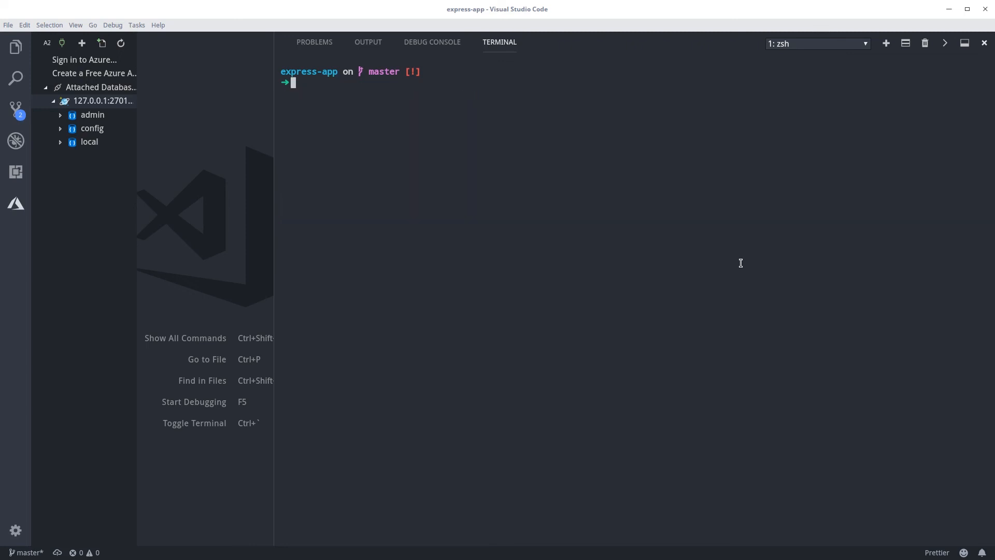
Start the server with npm start and begin a signin request in a second shell
text(npm start)
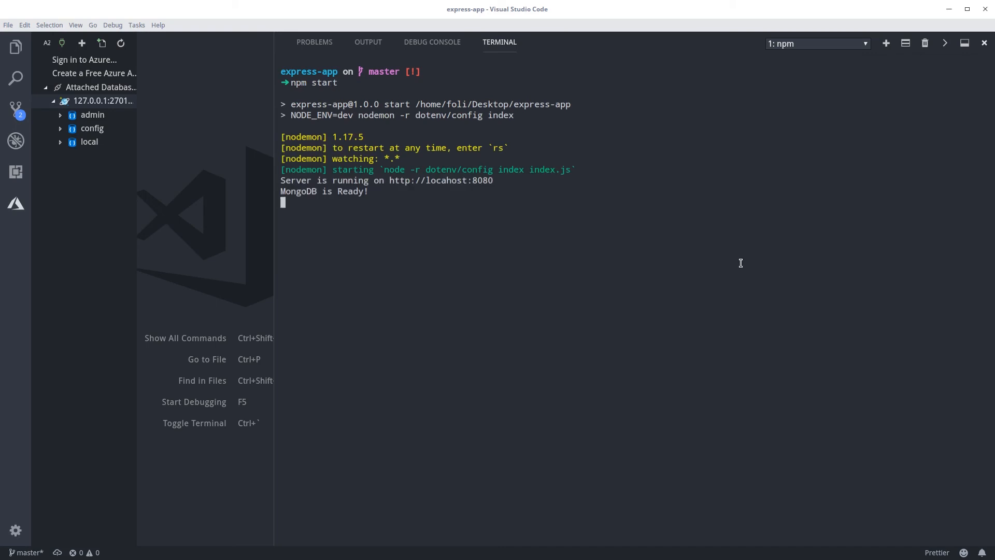
click(886, 43)
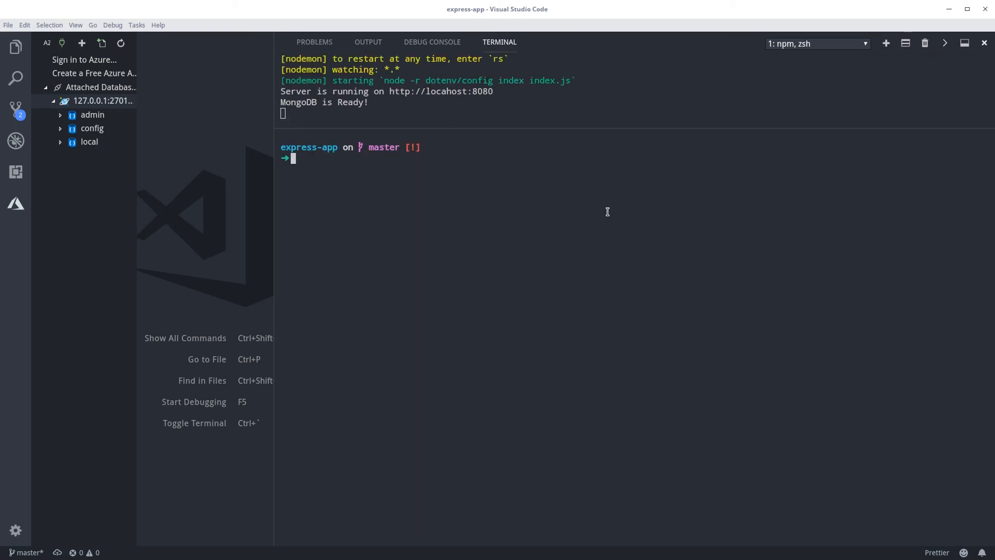
text(http POST :8080)
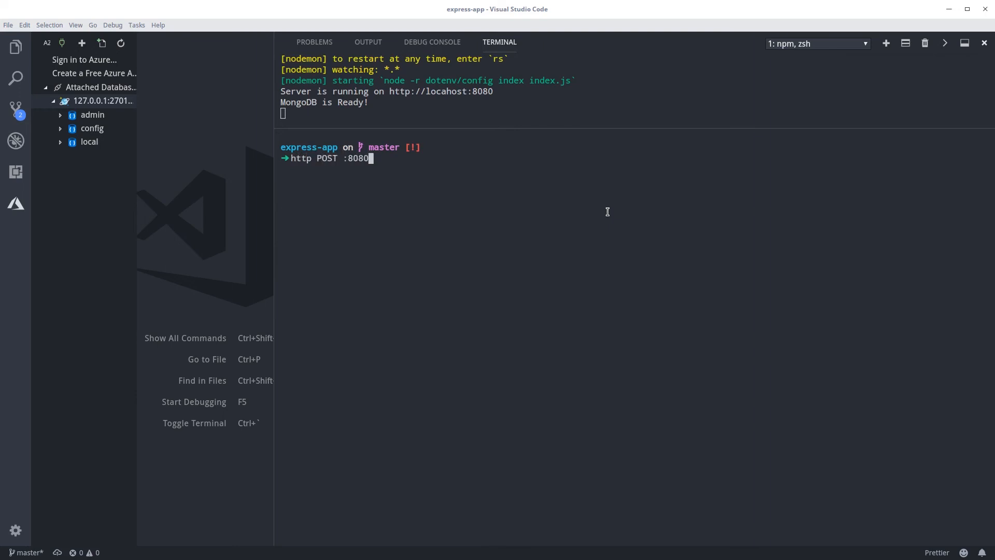
text(/SIGN)
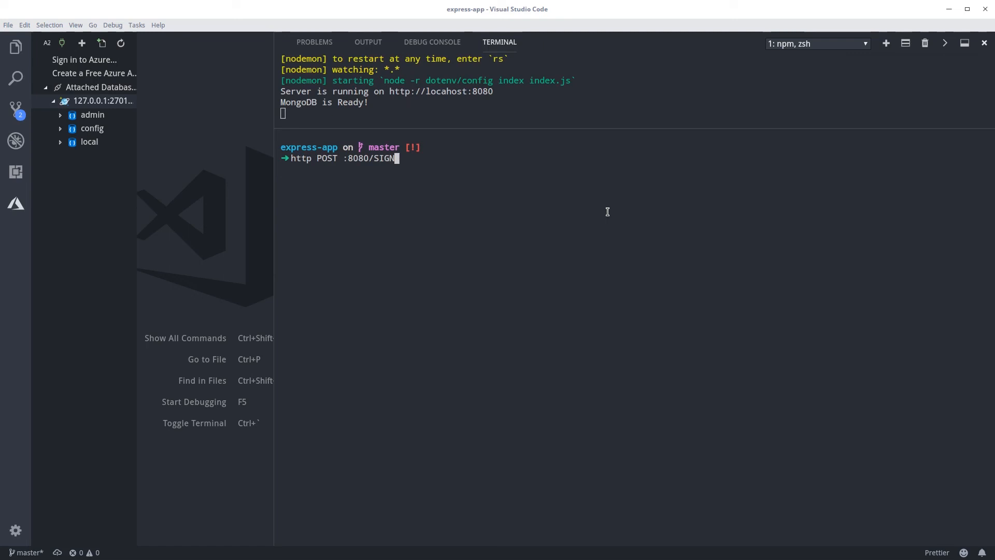
text(singu)
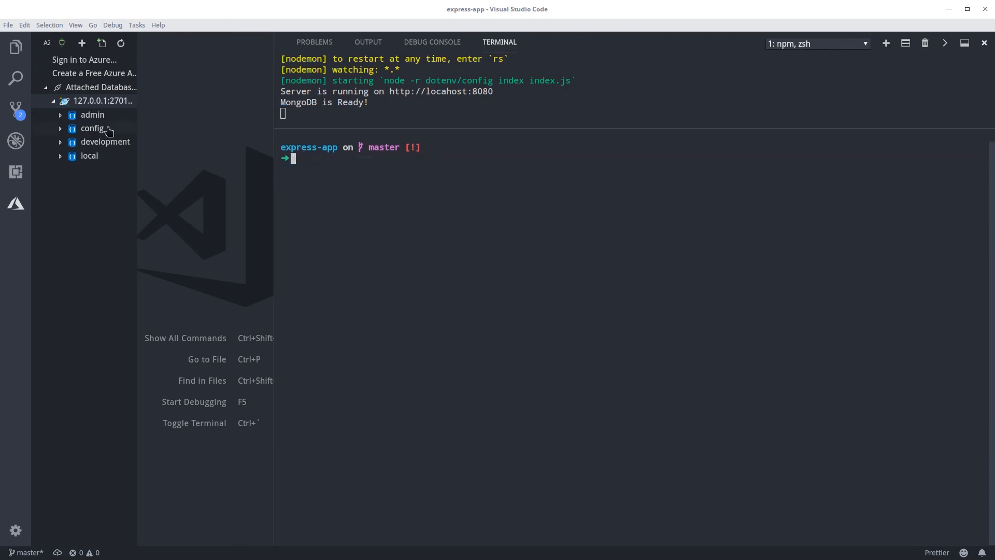
Open the first user document from development > users and copy its _id
click(105, 141)
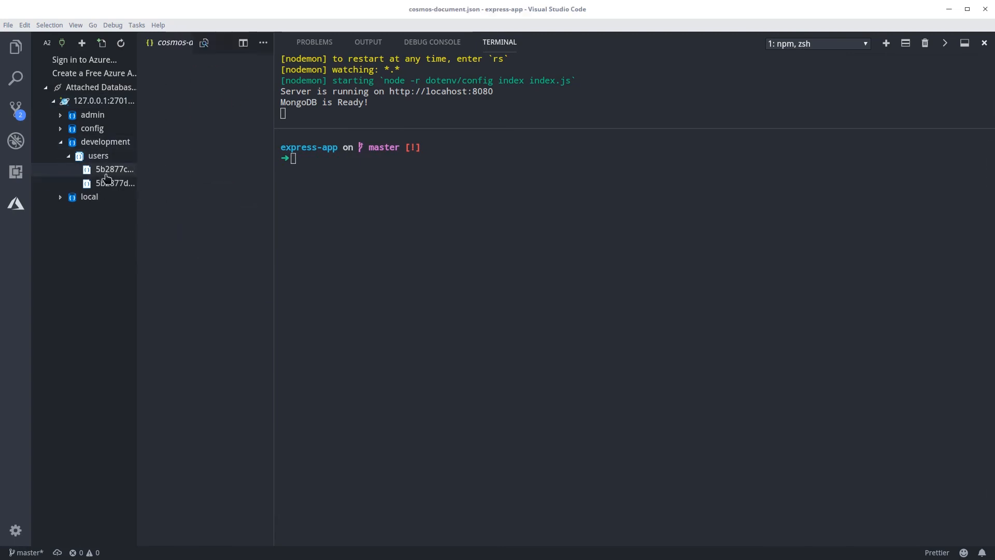
click(115, 183)
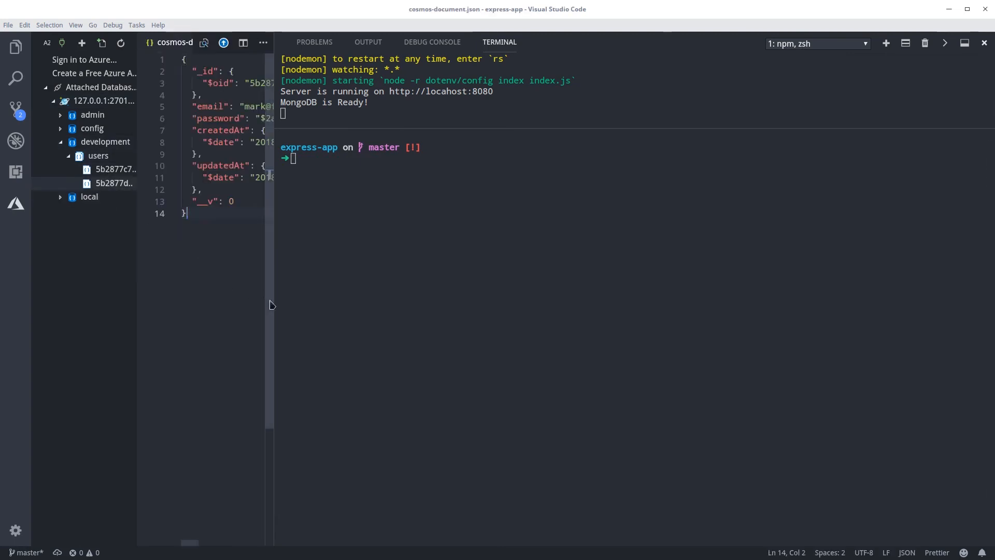
mouse_move(247, 299)
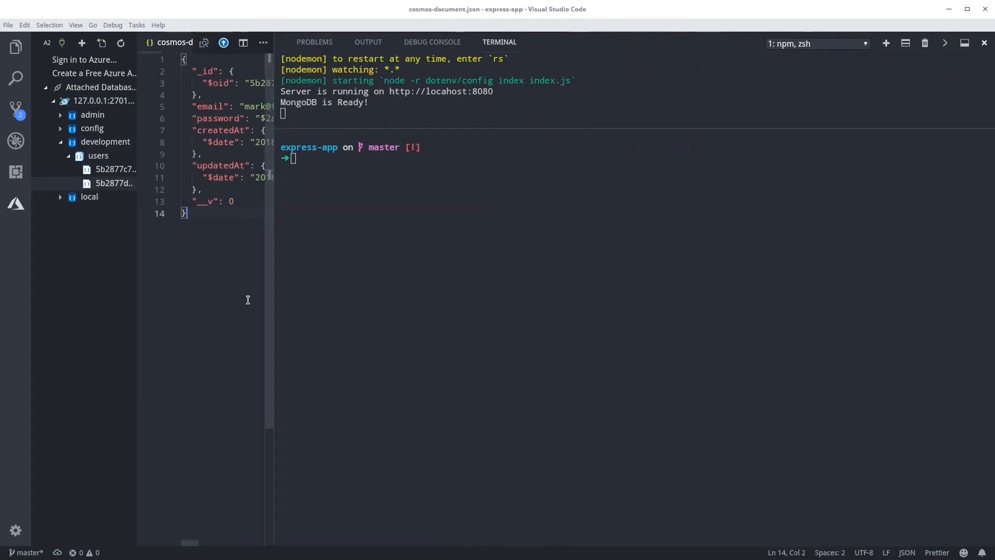
click(114, 169)
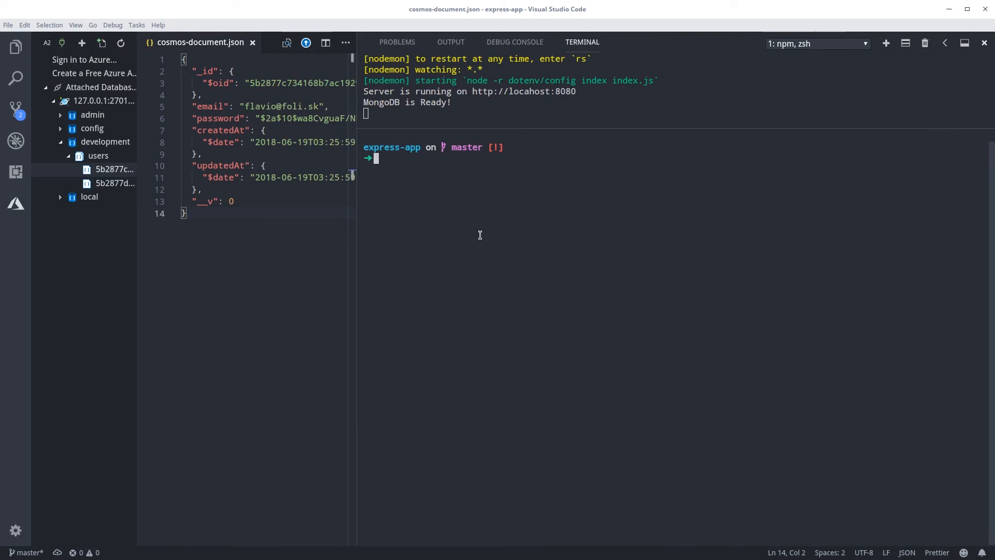
Run http PUT :8080/users/5b2877c734168b7ac19297bc isAdmin=true and close the document
text(http)
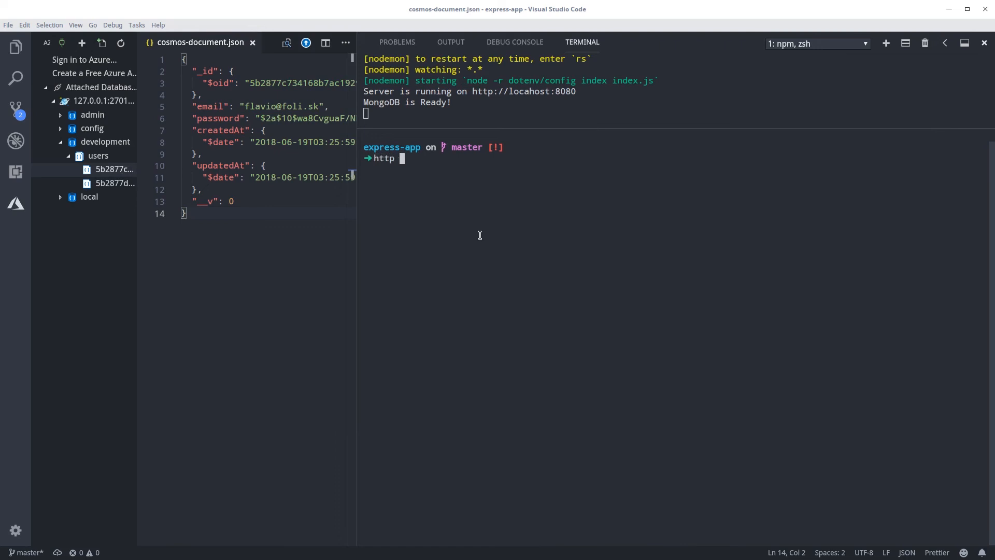
text(P)
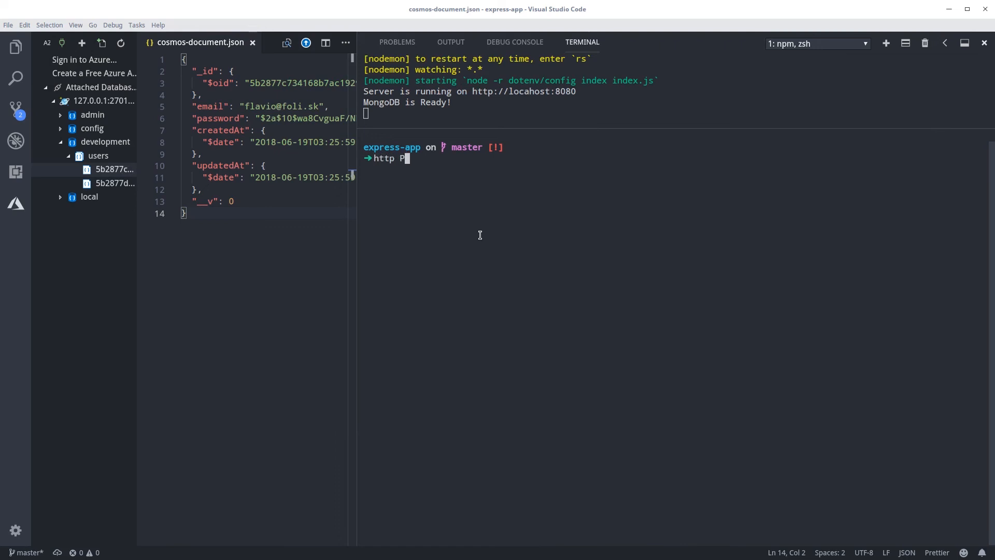
text(UT :8080)
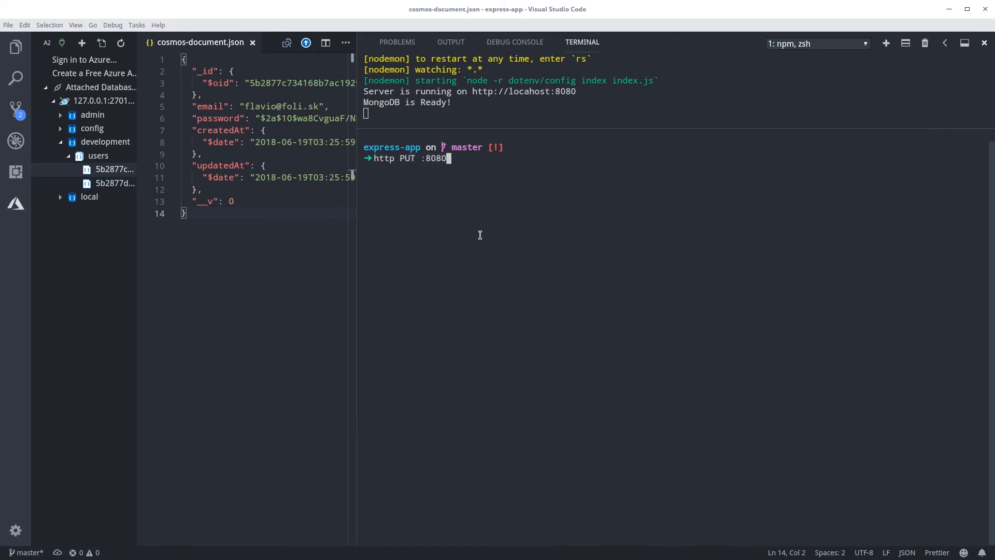
text(/us)
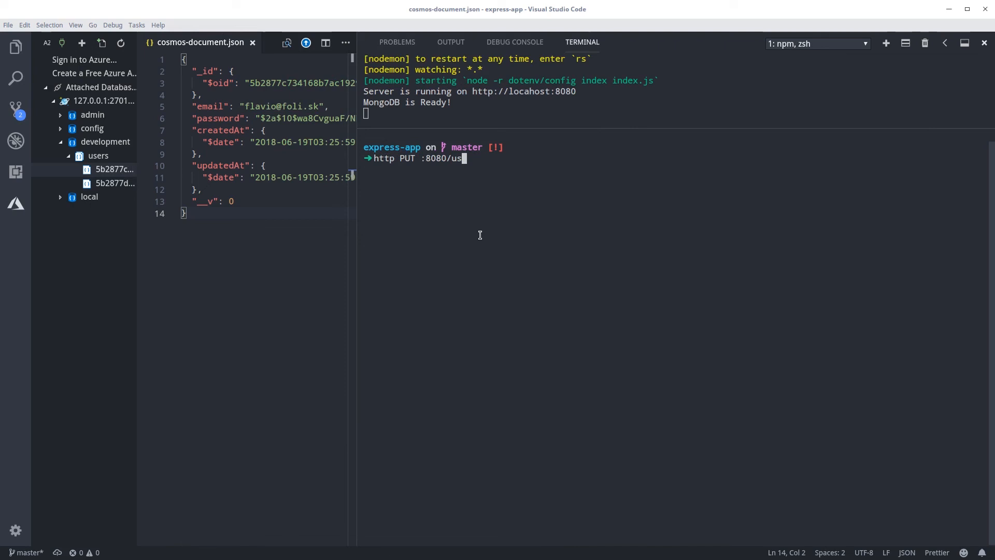
text(ers/)
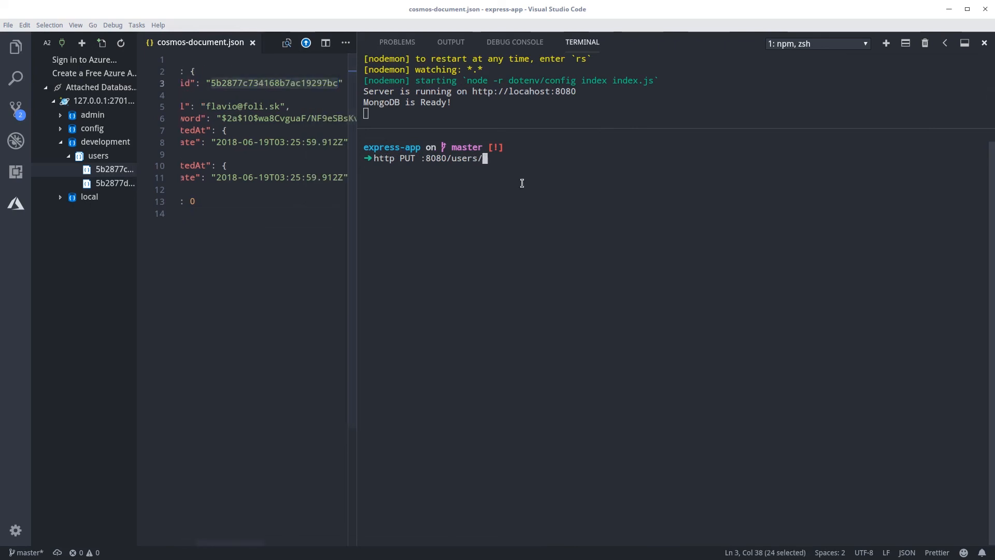
text(5b2877c734168b7ac19297bc)
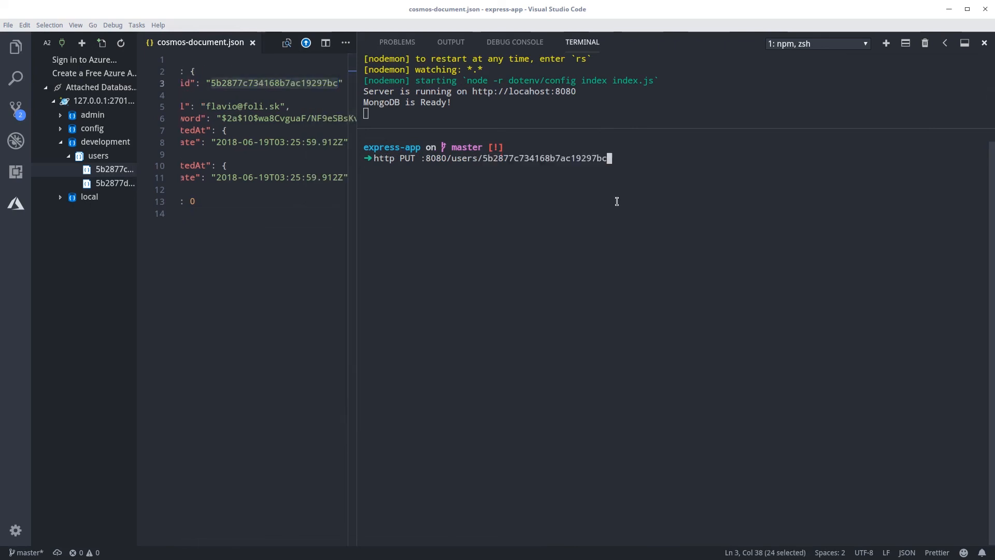
text(isA)
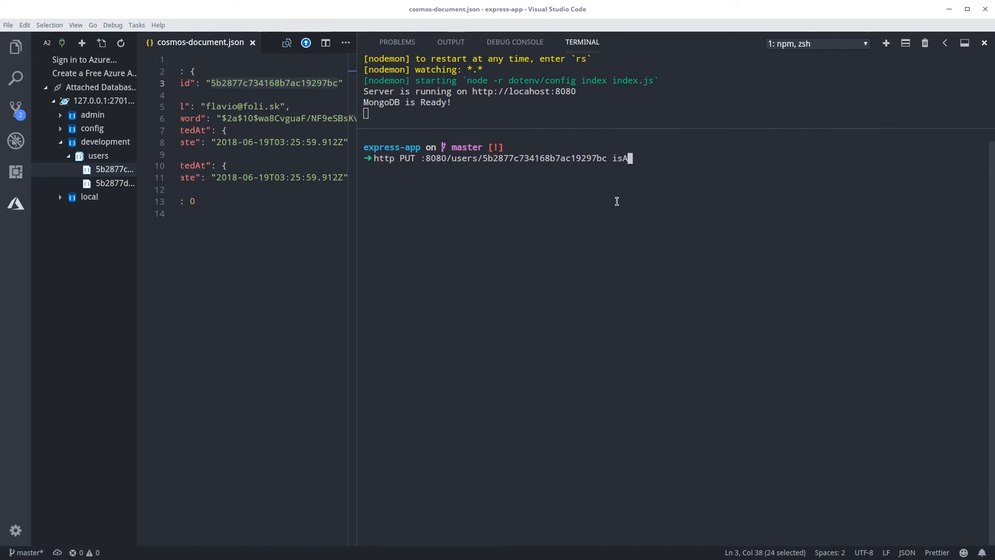
text(dmin=tur)
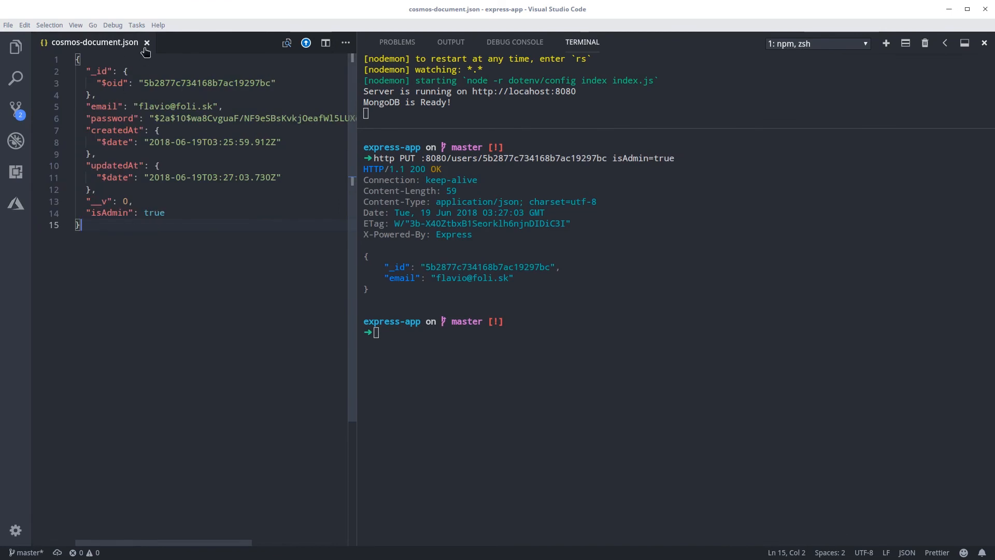
click(146, 42)
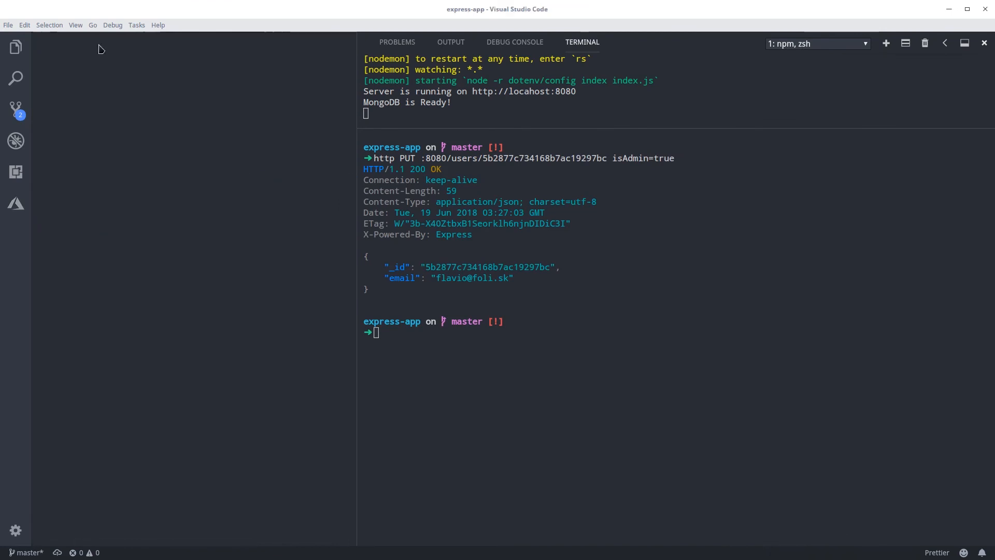
click(15, 46)
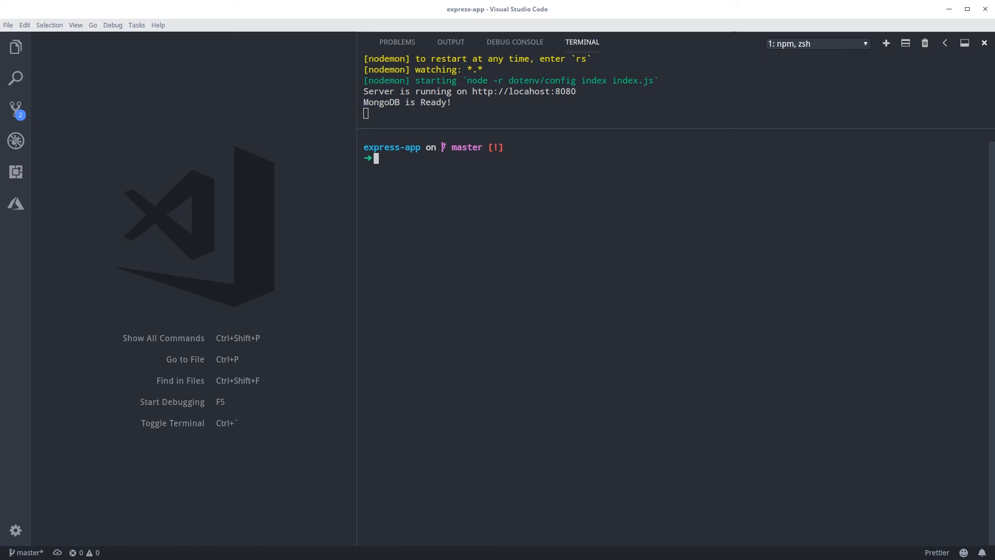
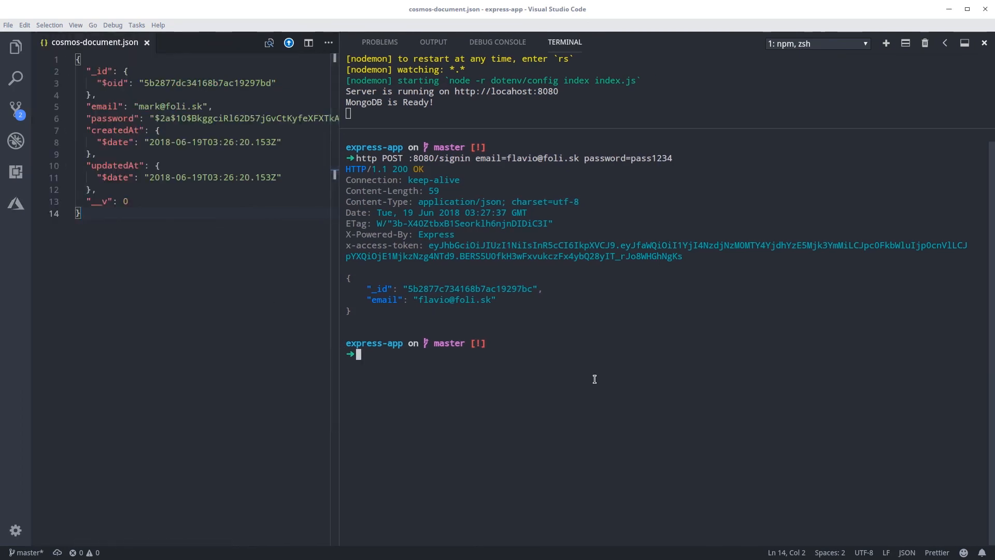
Send http DELETE :8080/users/5b2877dc34168b7ac19297bd with the admin x-access-token, getting 200 OK with n: 1, ok: 1
text(http D)
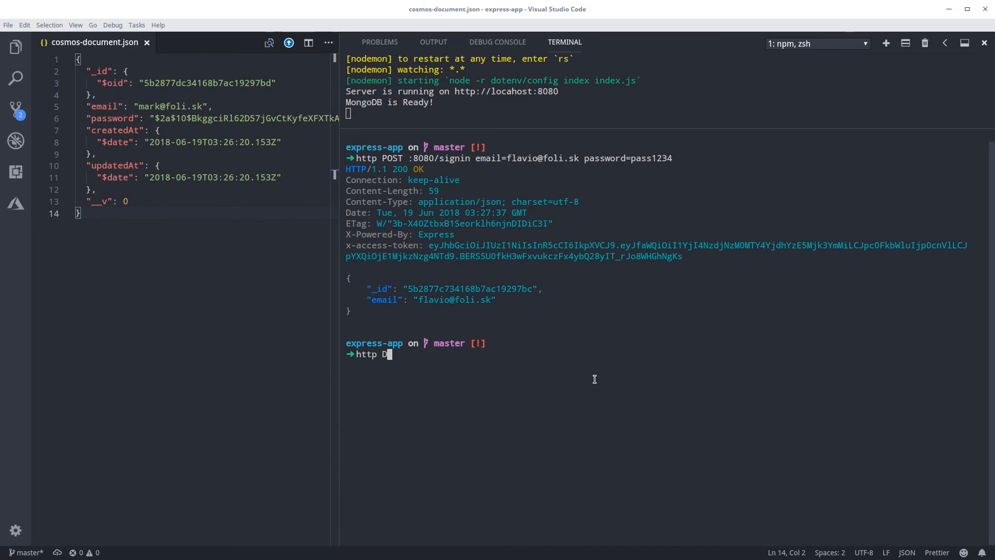
text(ELETE :)
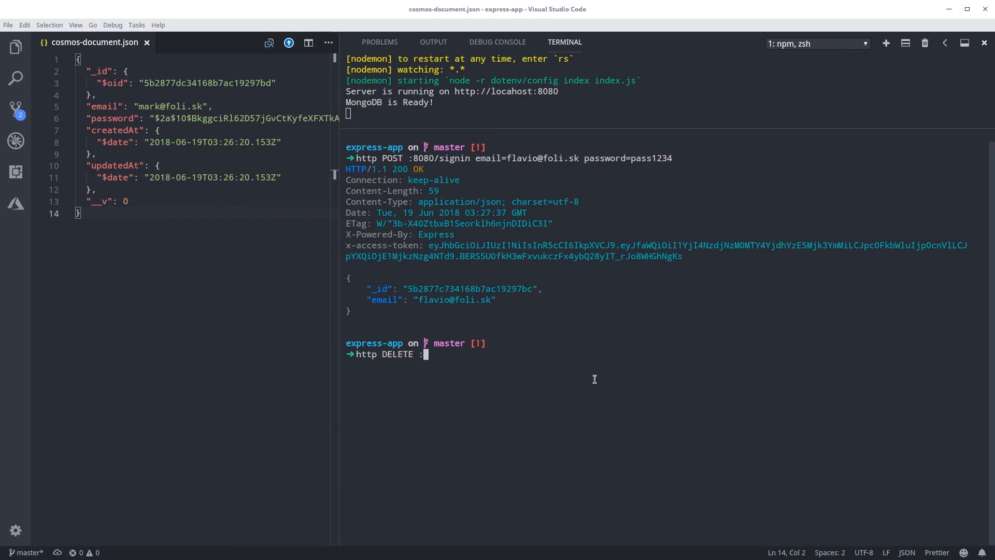
text(8080/)
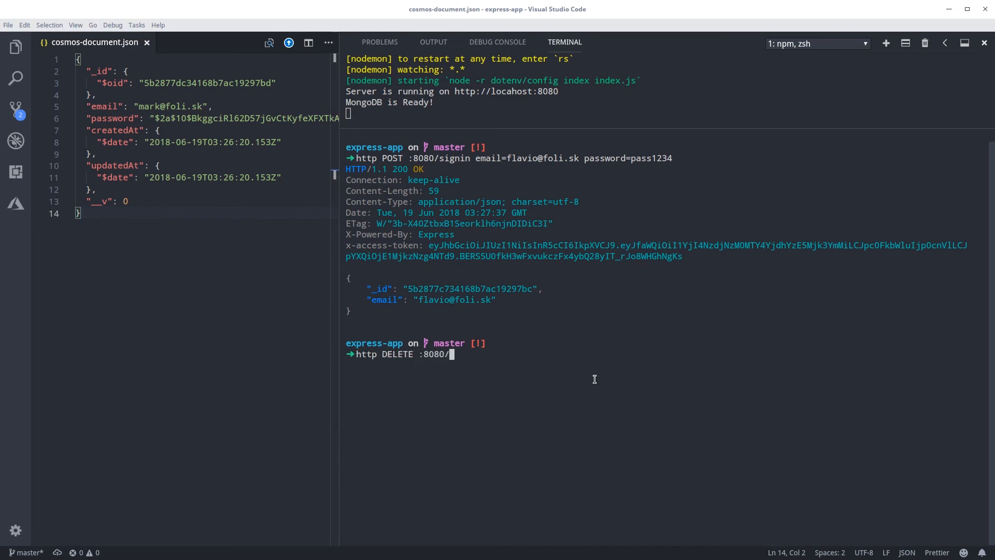
text(users)
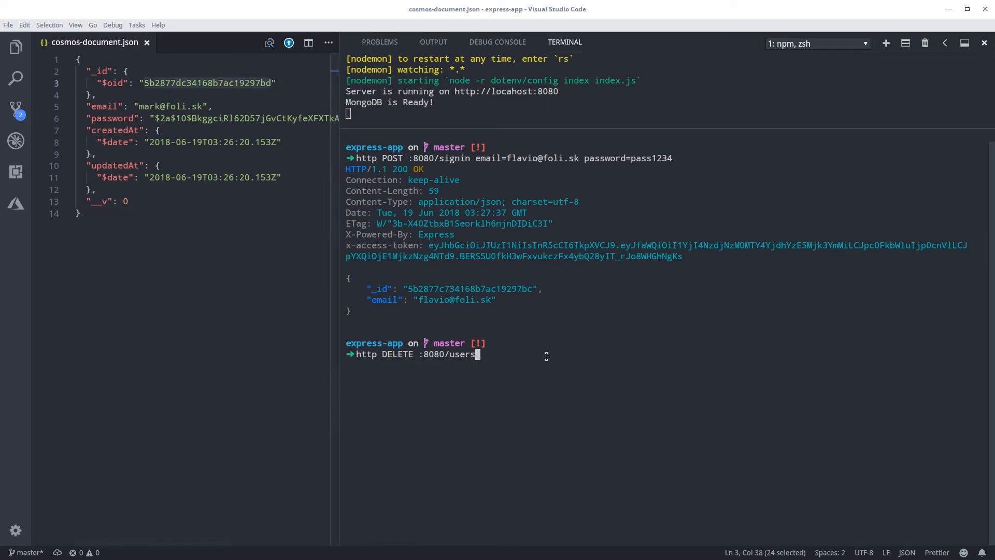
text(5b2877dc34168b7ac19297bd)
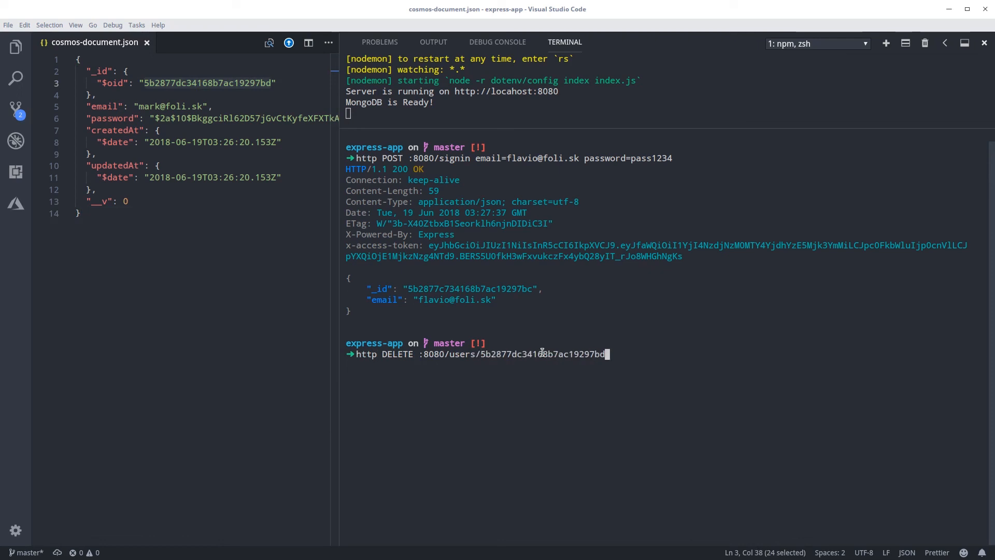
text(x-access-token=)
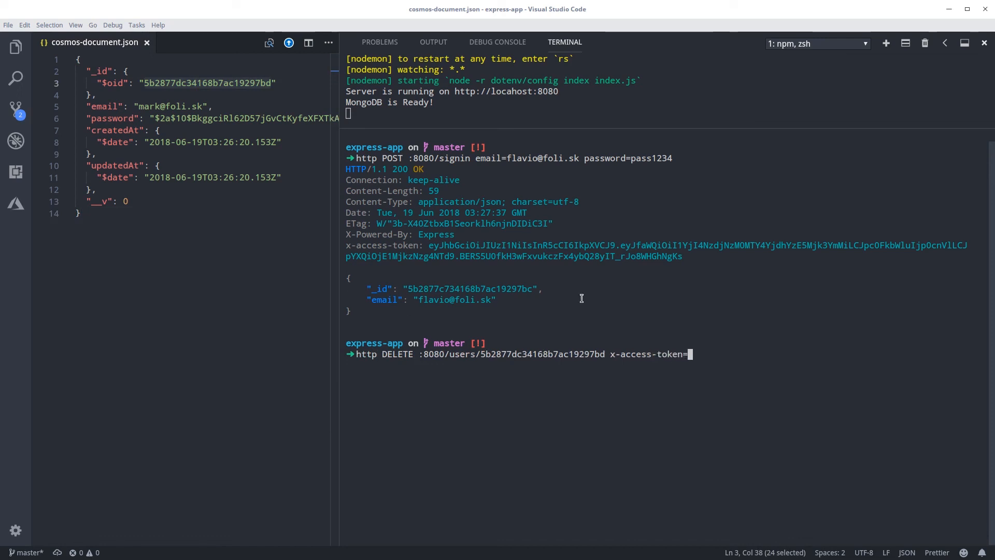
mouse_move(684, 258)
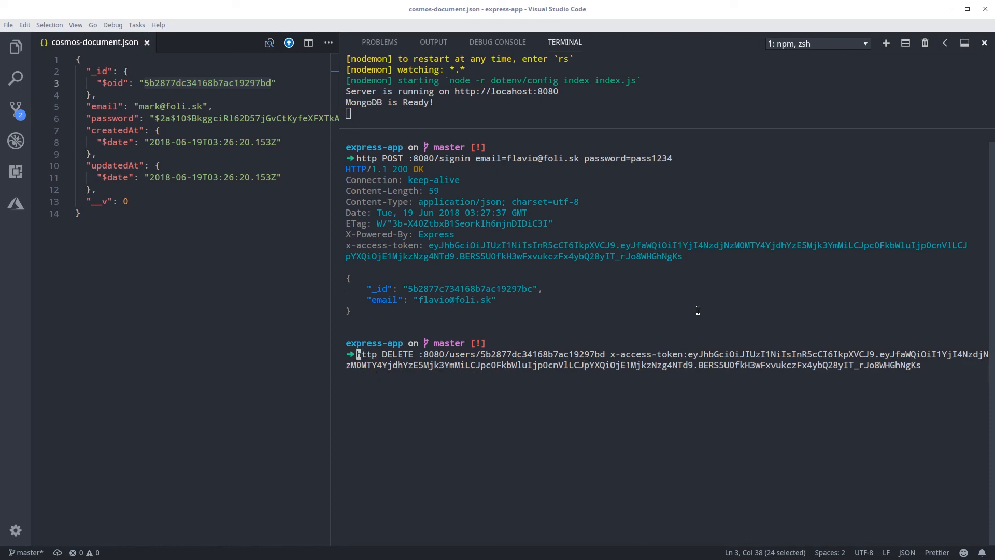
key(Return)
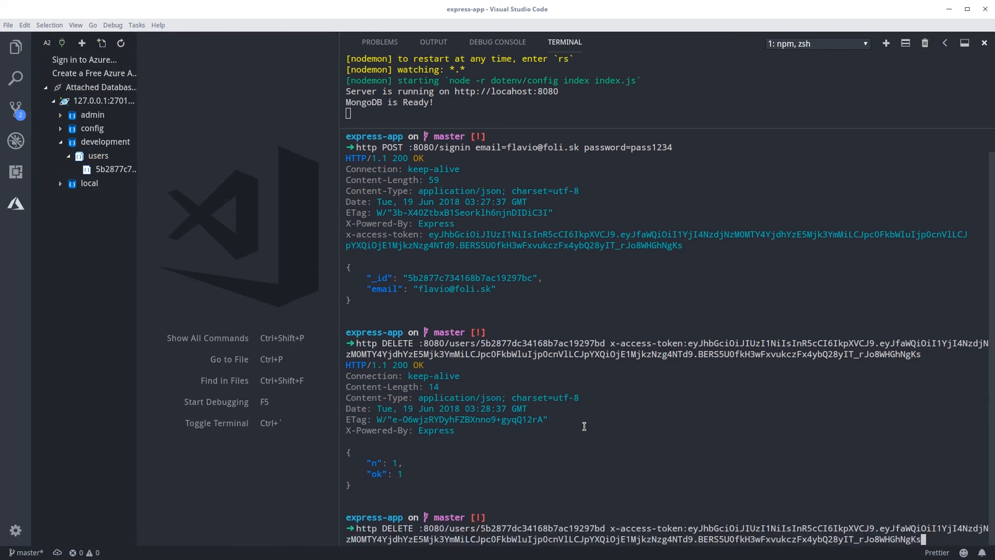
Run the PUT isAdmin=true request for user 5b2877c734168b7ac19297bc and start a DELETE for 5b28787f34168b7ac19297be
text(http PUT :8080/users/5b2877c734168b7ac19297bc isAdmin=true)
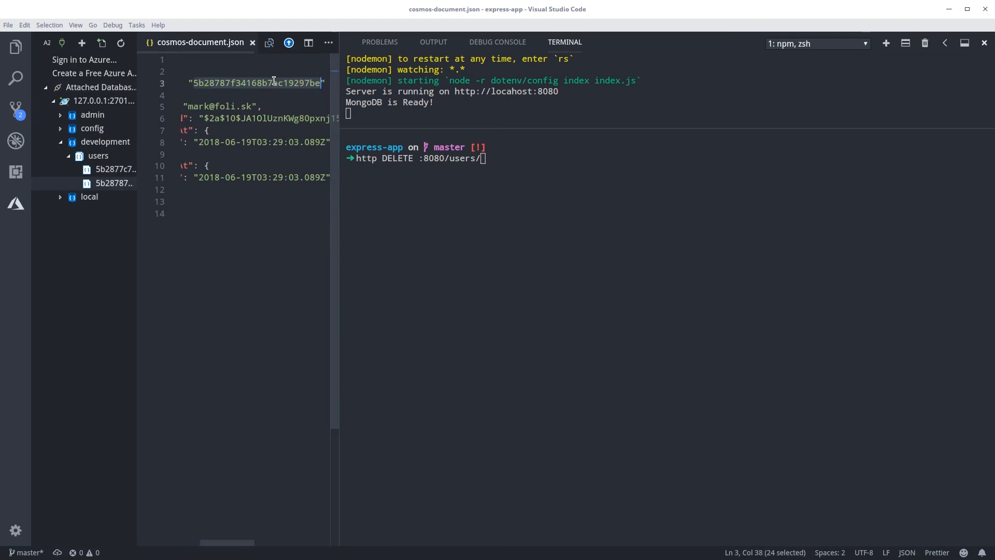
text(5b28787f34168b7ac19297be)
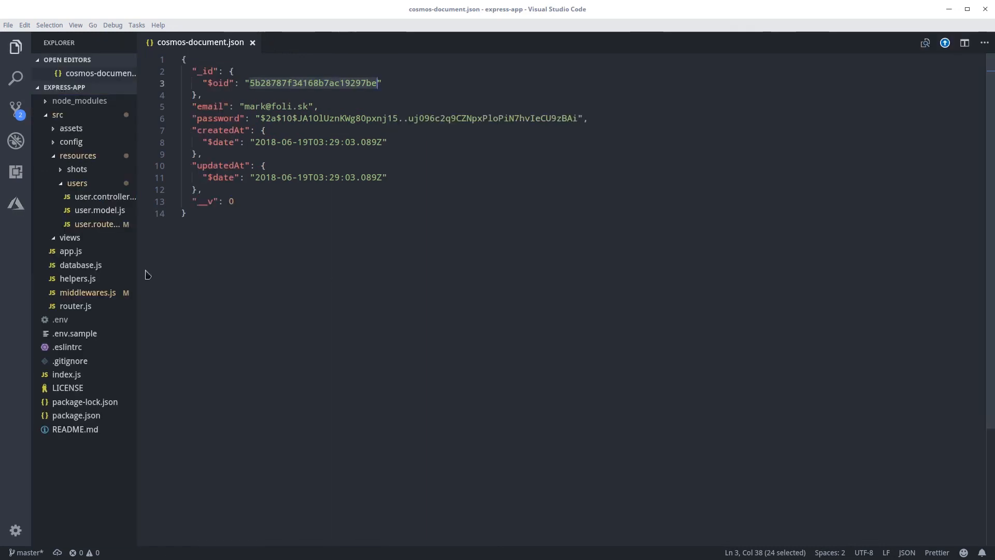
Review the admin and authorization middleware in middlewares.js, then close all editors
click(87, 306)
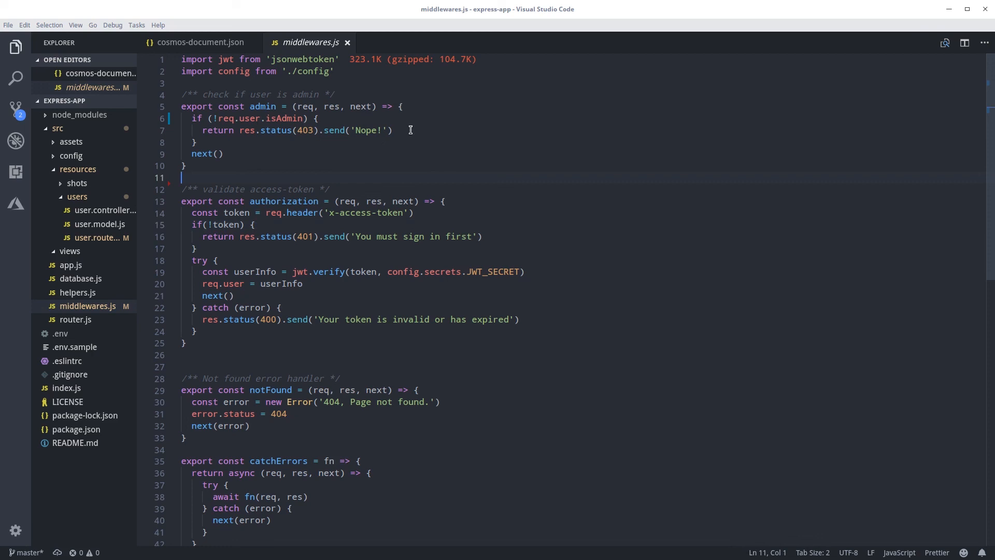
drag(267, 130, 392, 131)
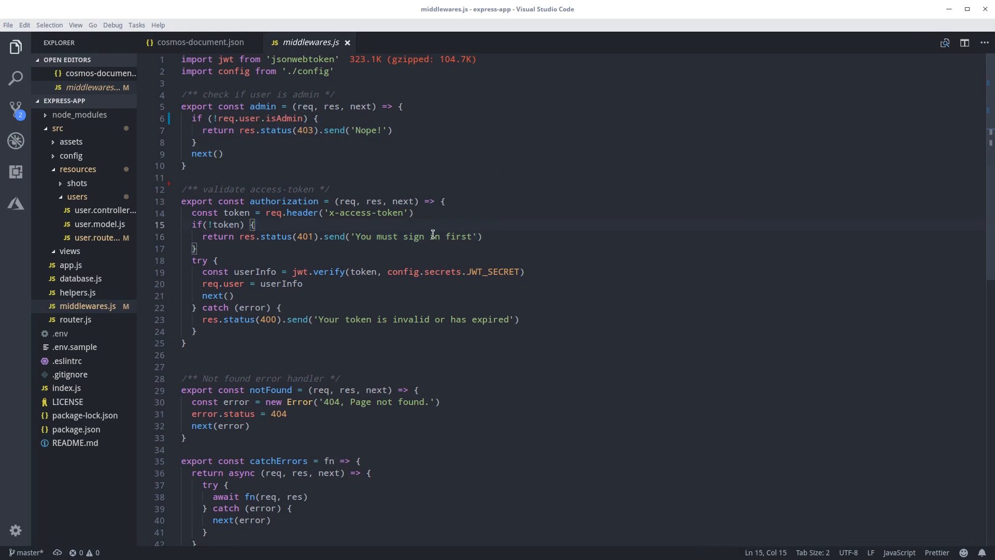
click(348, 41)
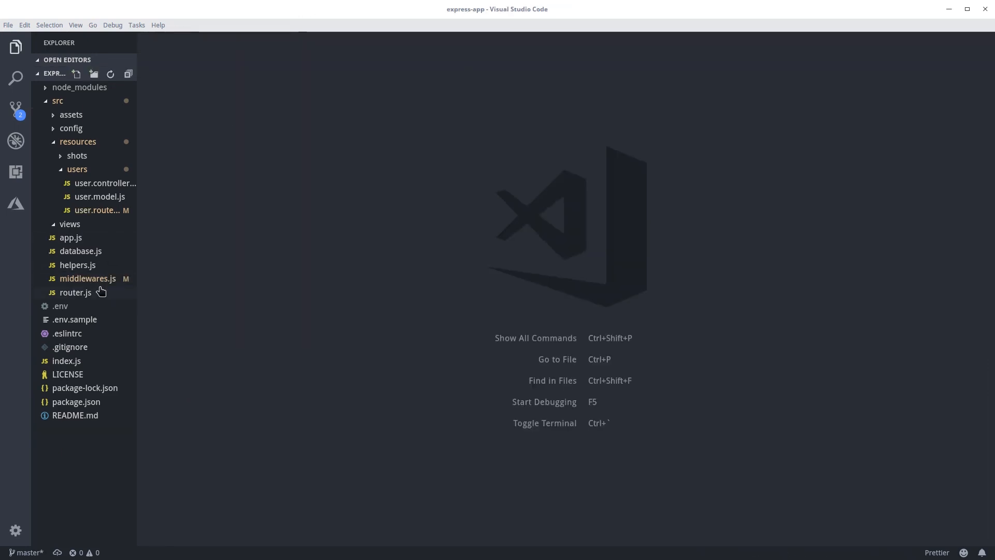
mouse_move(89, 247)
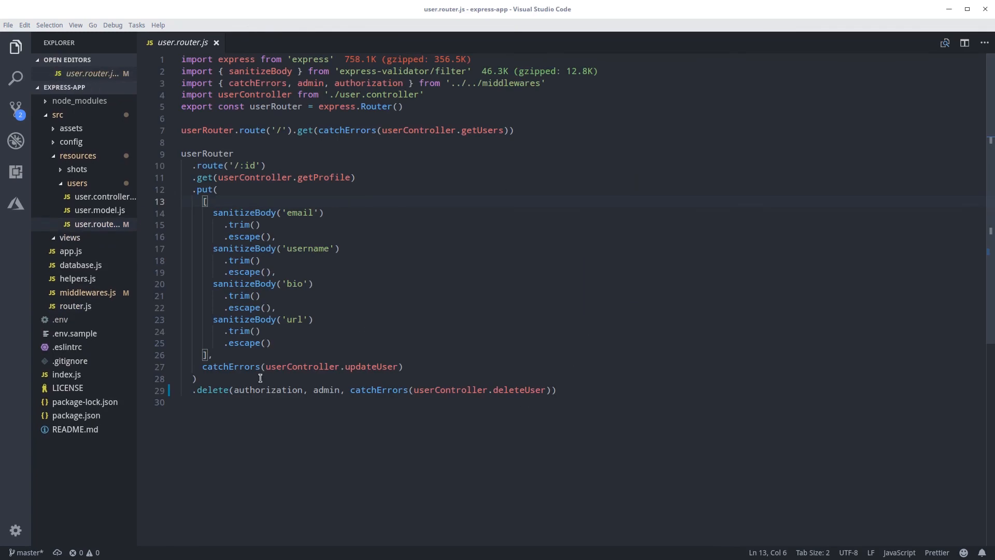
Mark the admin middleware on the delete route in user.router.js and expand the shots folder
double_click(325, 390)
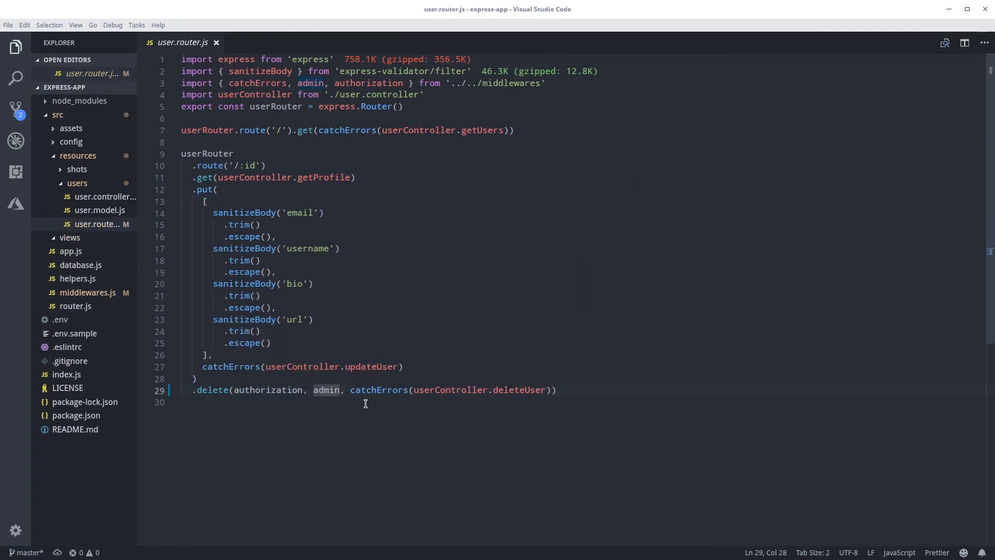
mouse_move(416, 397)
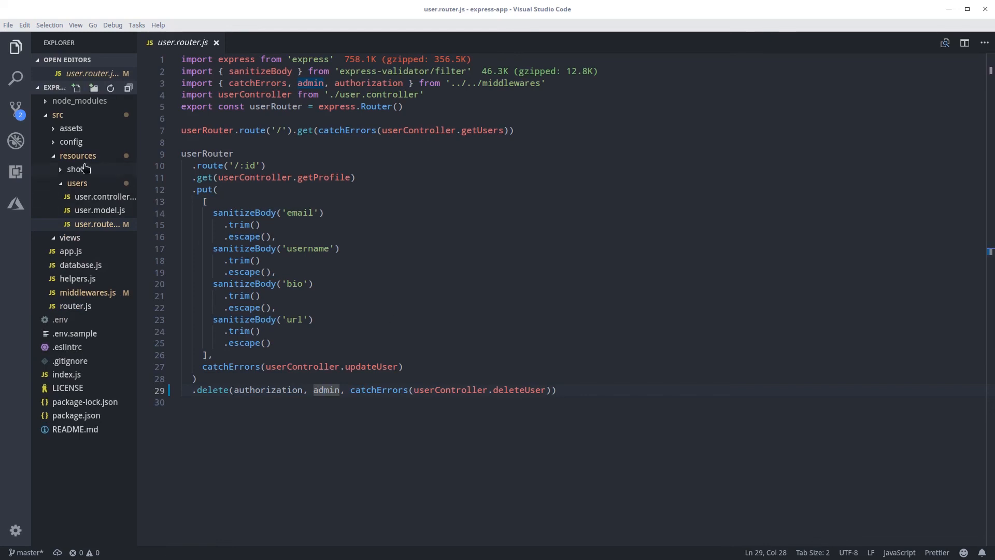
click(99, 210)
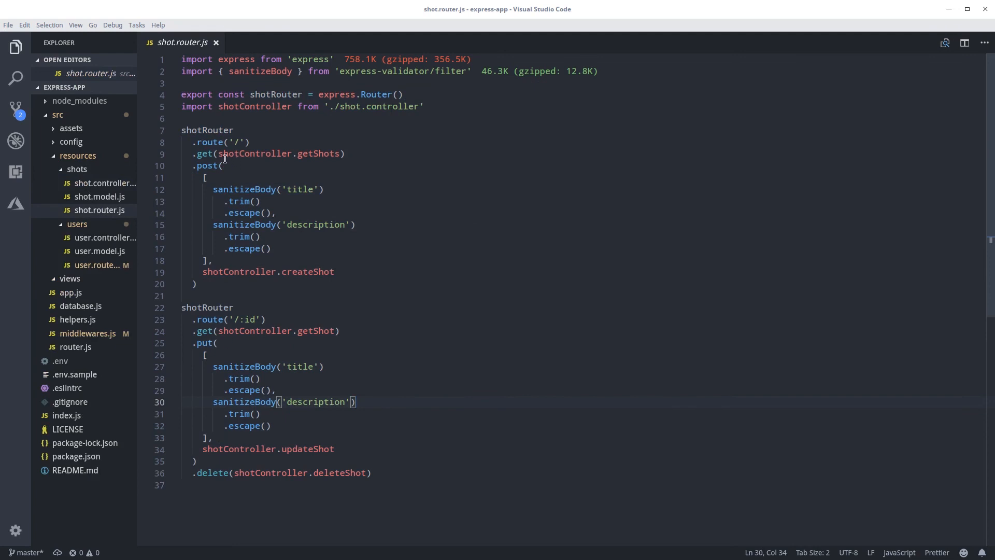
mouse_move(245, 170)
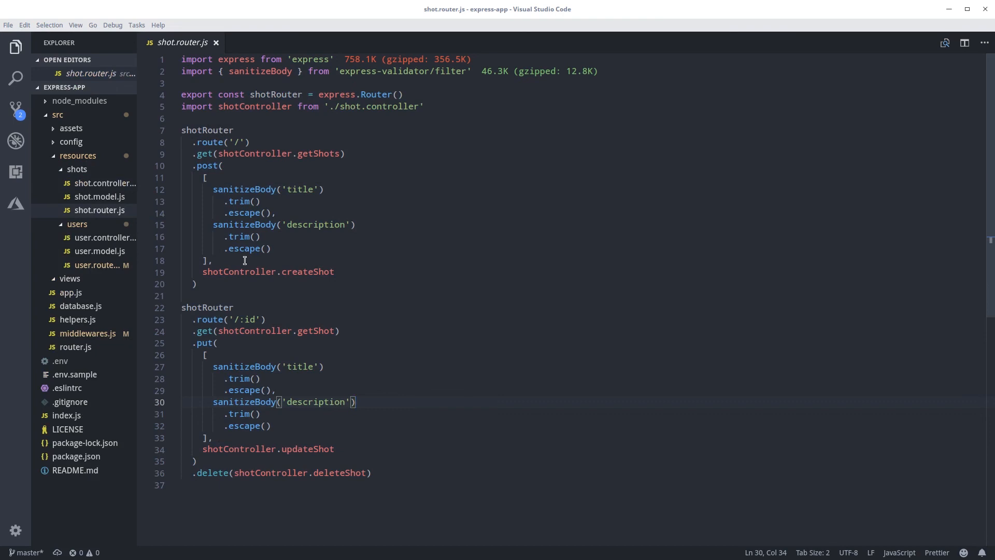
mouse_move(218, 466)
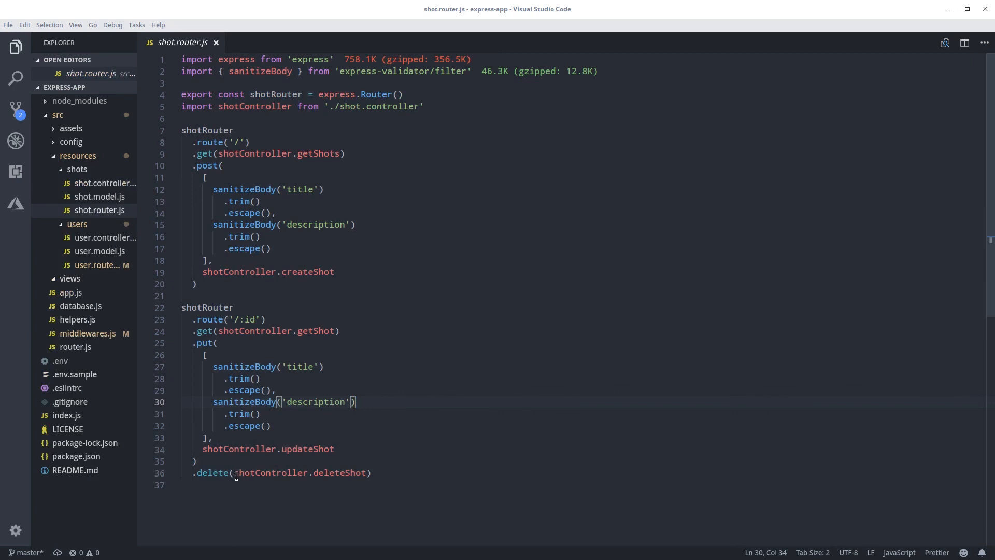
mouse_move(247, 483)
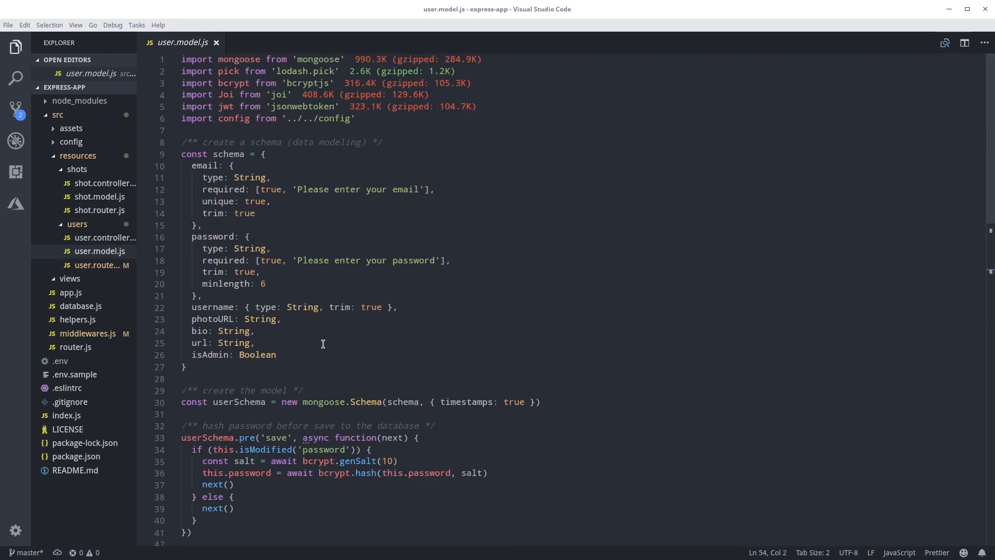
Mark the isAdmin field in user.model.js and compare it with the admin 403 check in middlewares.js
double_click(209, 355)
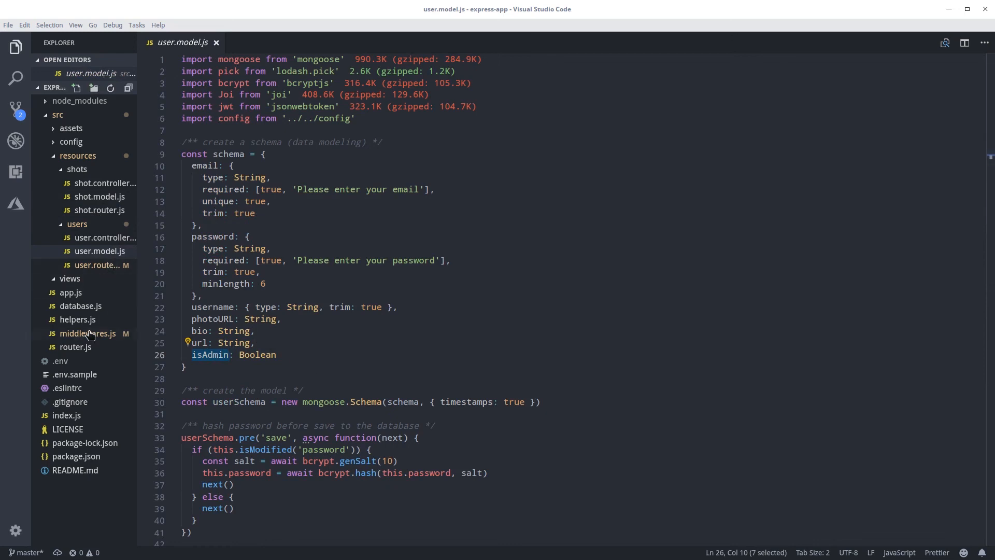
click(88, 333)
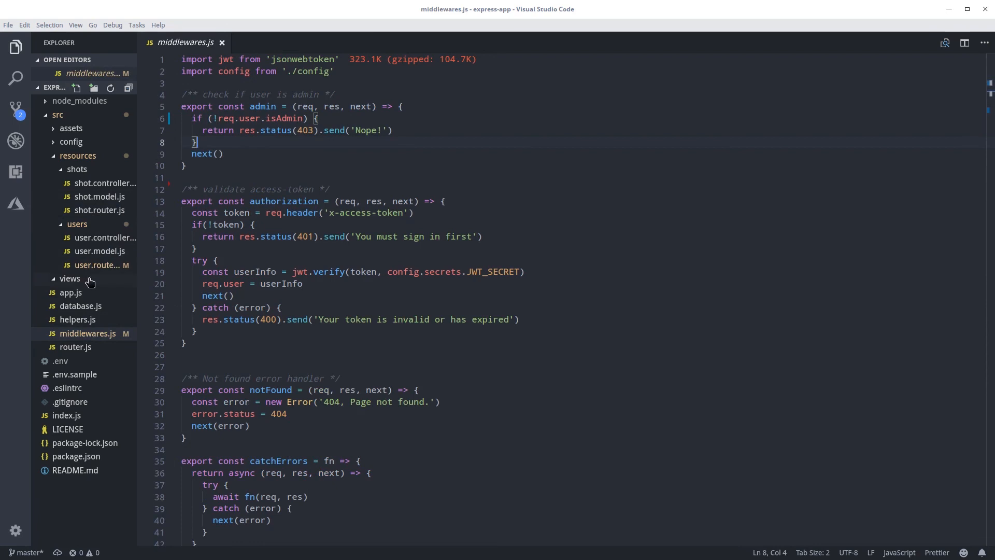
click(100, 250)
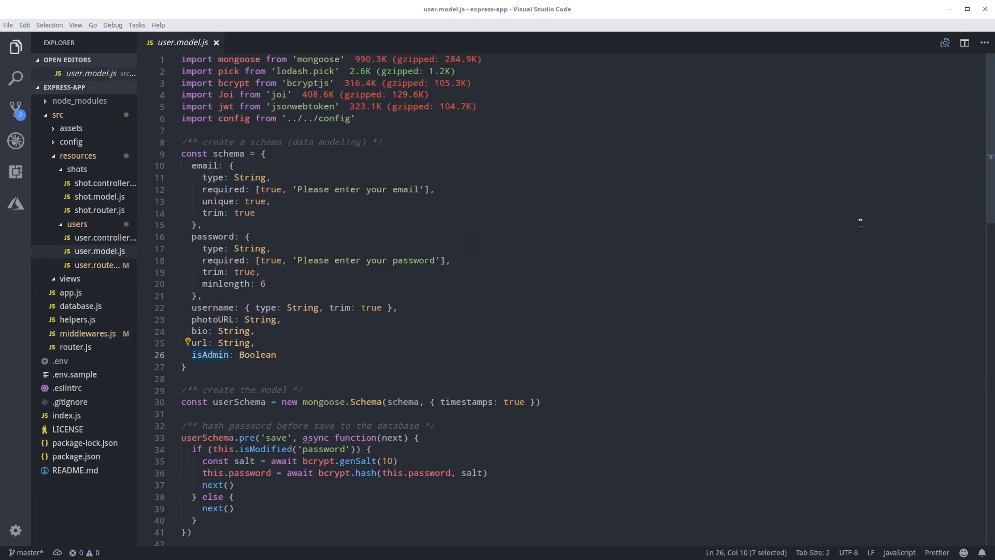
scroll(down, 3)
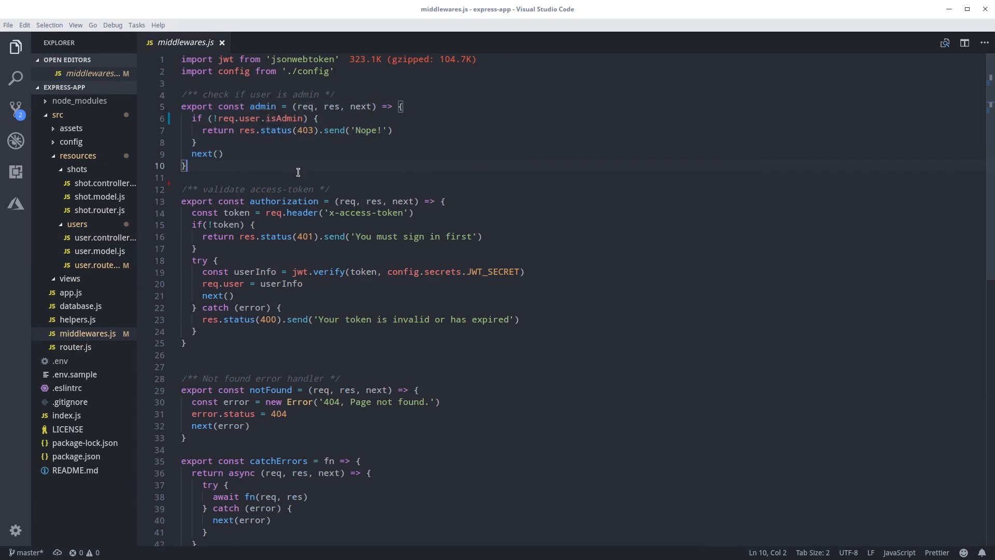
mouse_move(361, 157)
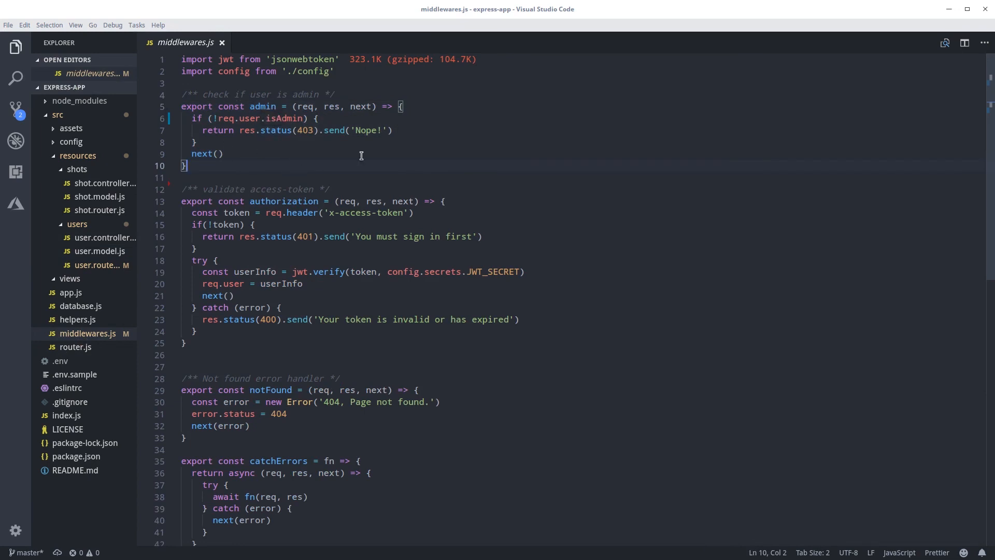